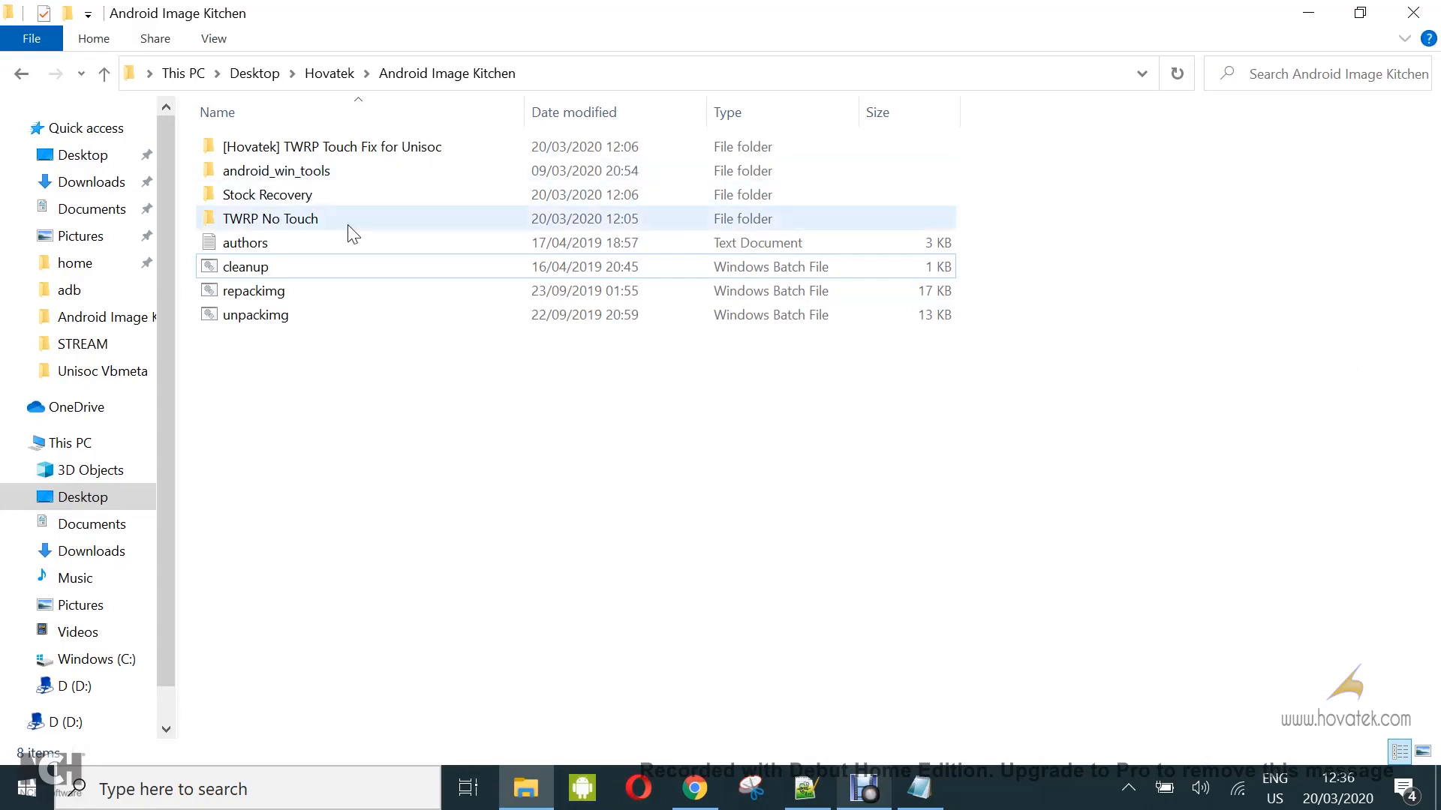
- Browse the TWRP No Touch, Stock Recovery and Touch Fix folders to find the stock recovery.img
double_click(270, 218)
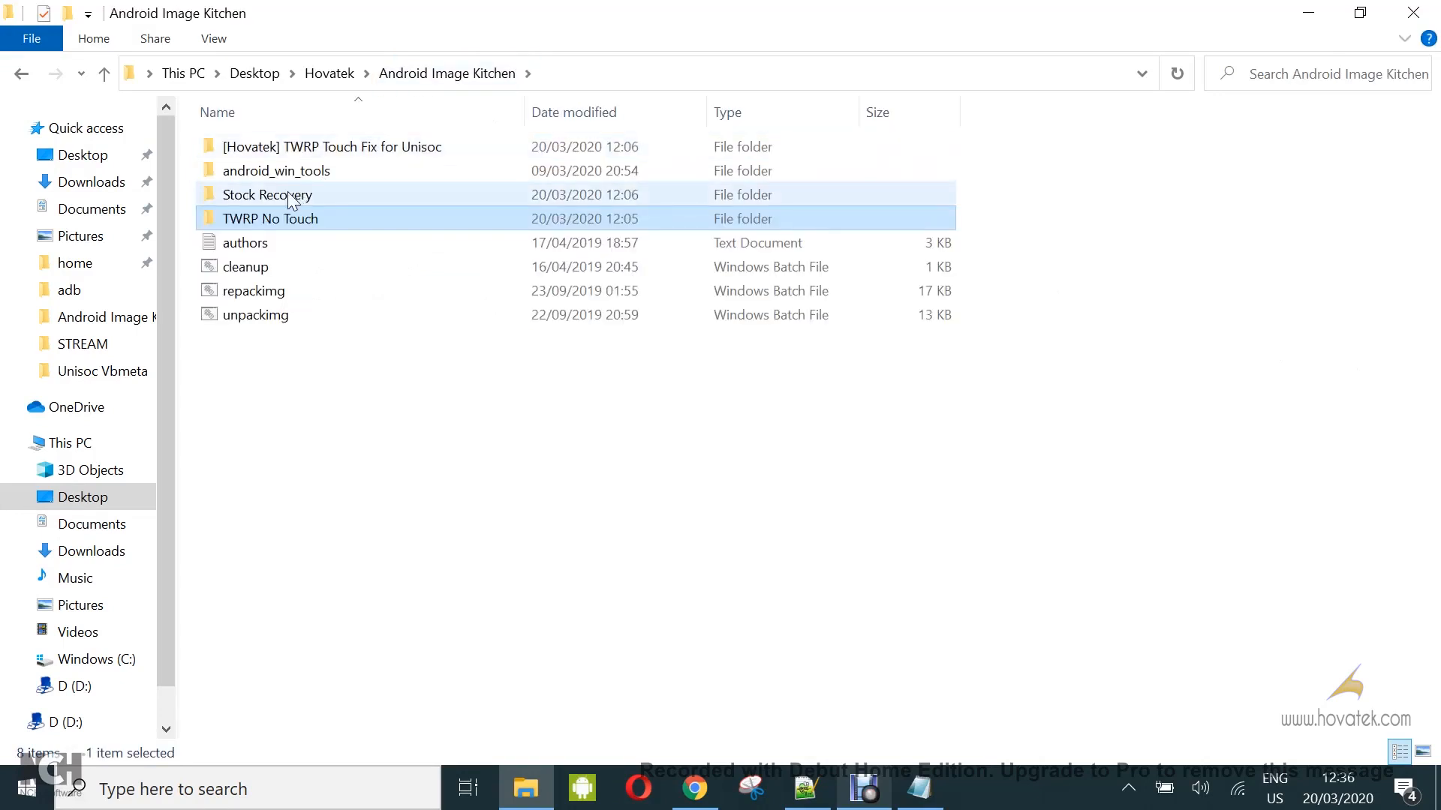
double_click(267, 194)
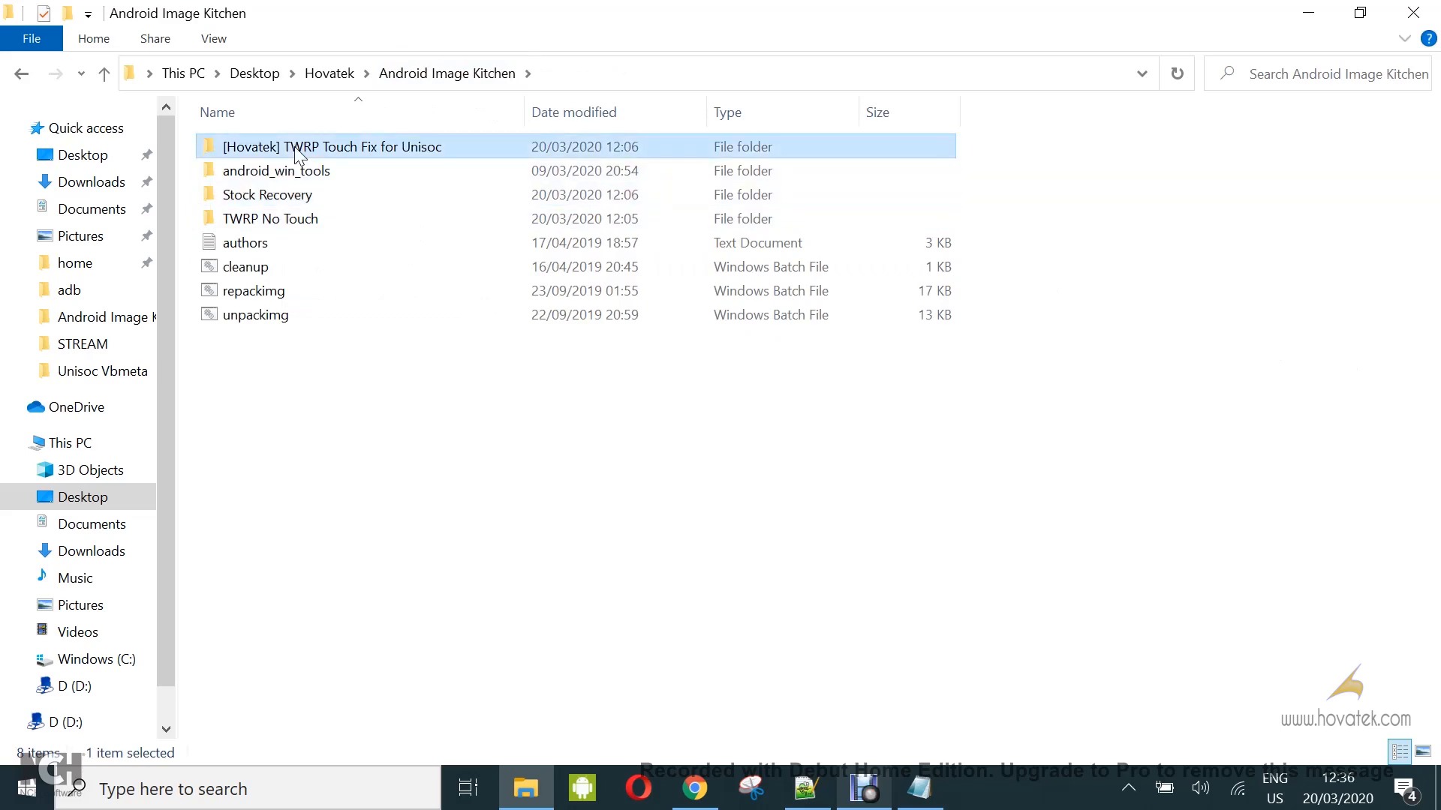
double_click(332, 146)
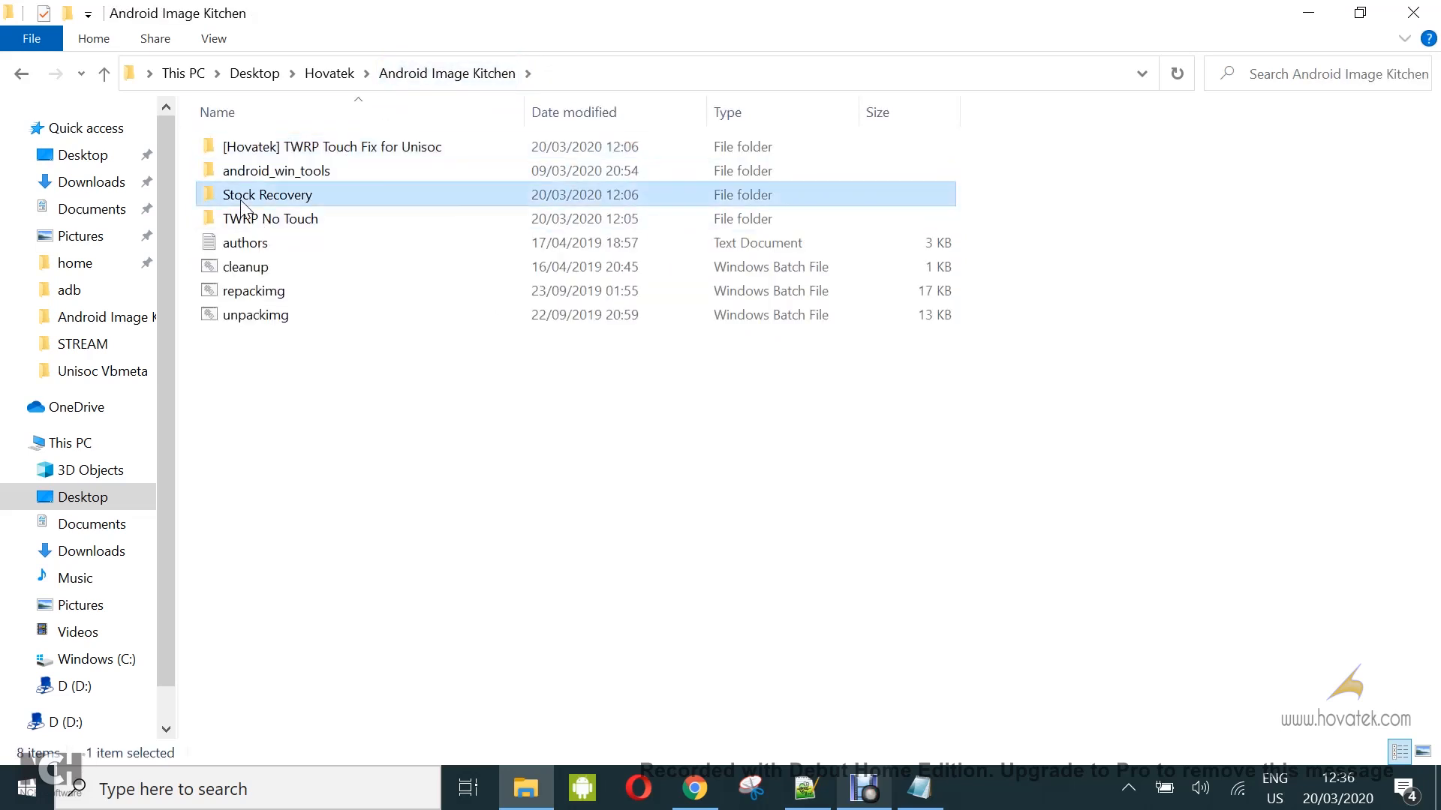
double_click(267, 193)
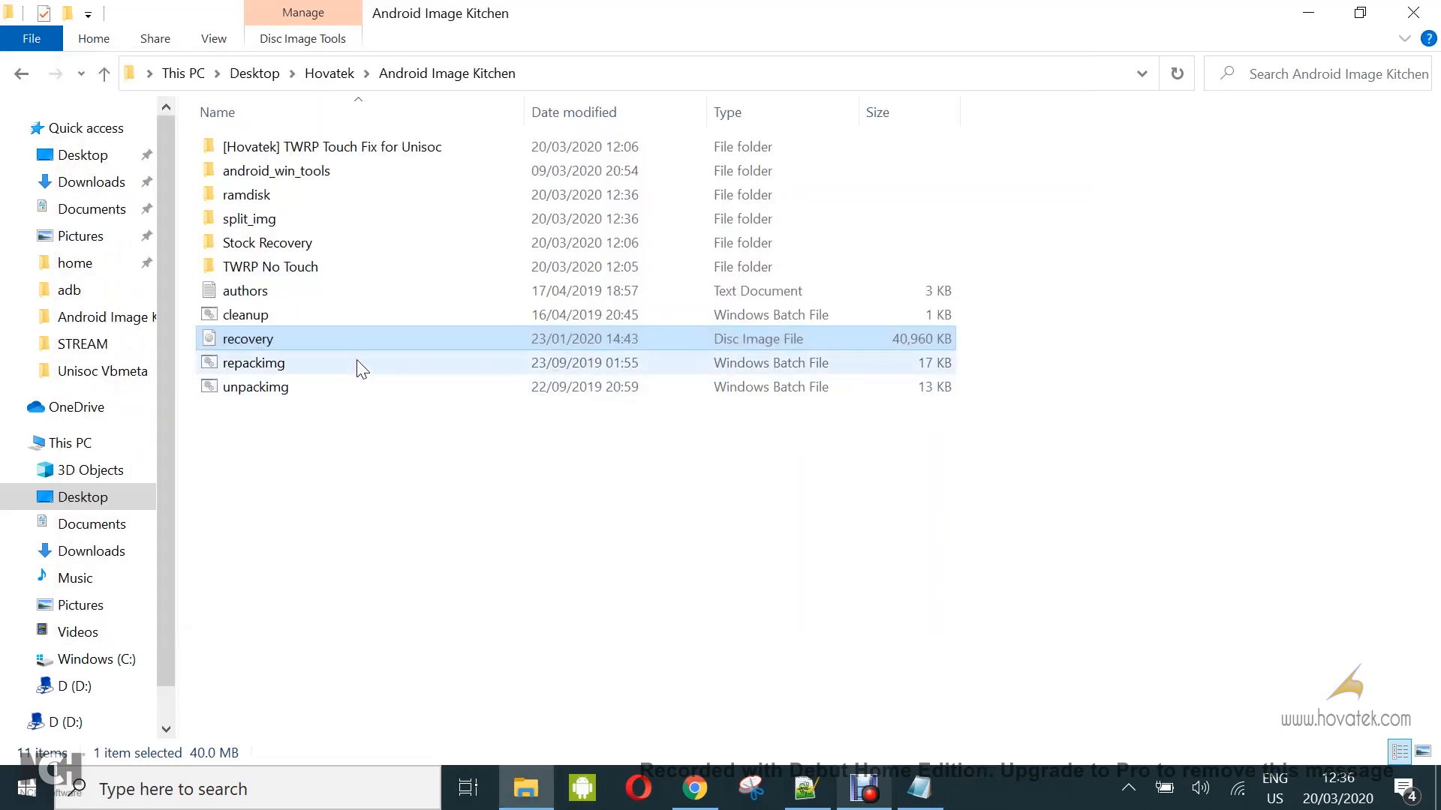
- In the unpacked ramdisk, copy the name init.recovery.s9863a1h10.rc into a Notepad note
double_click(246, 195)
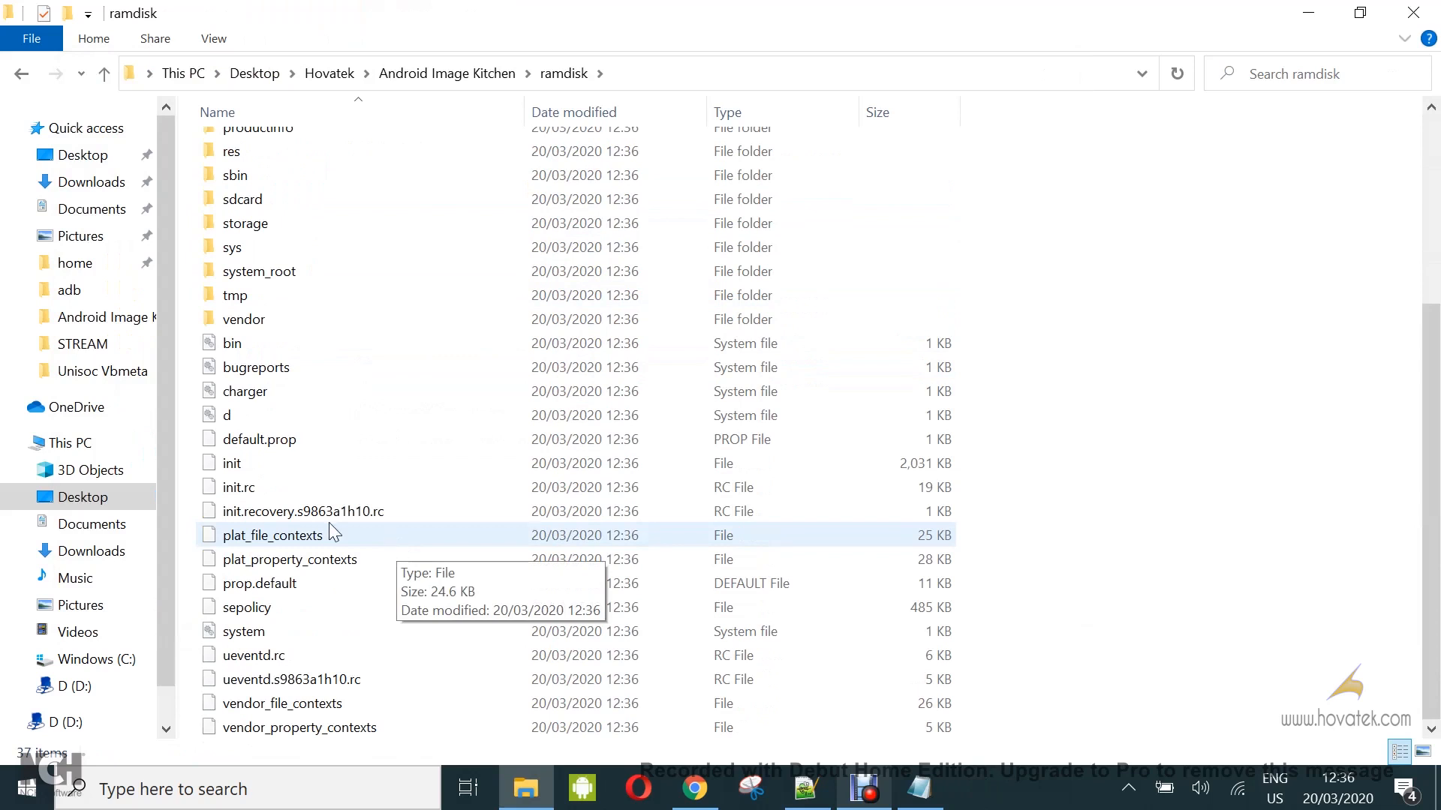
mouse_move(325, 511)
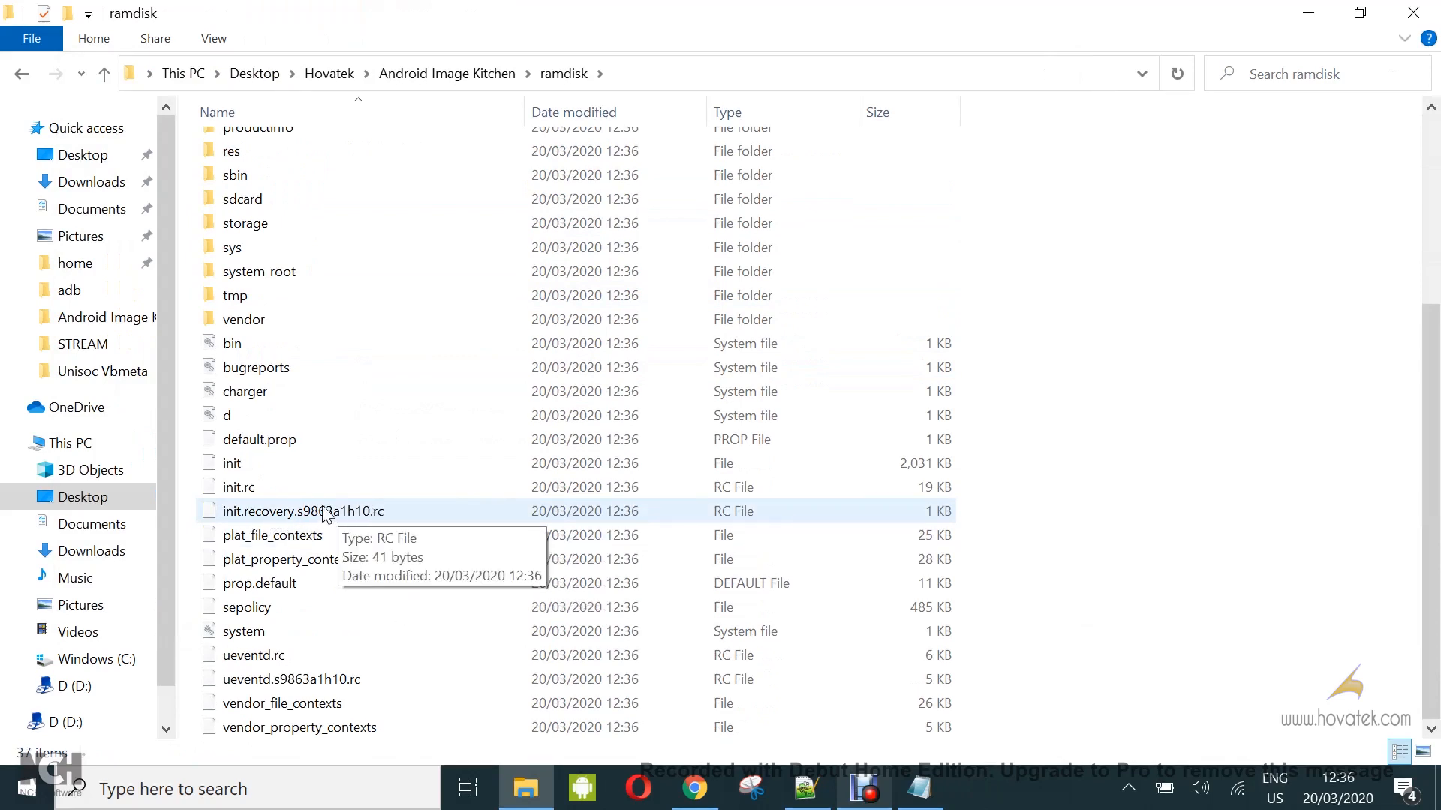
right_click(303, 511)
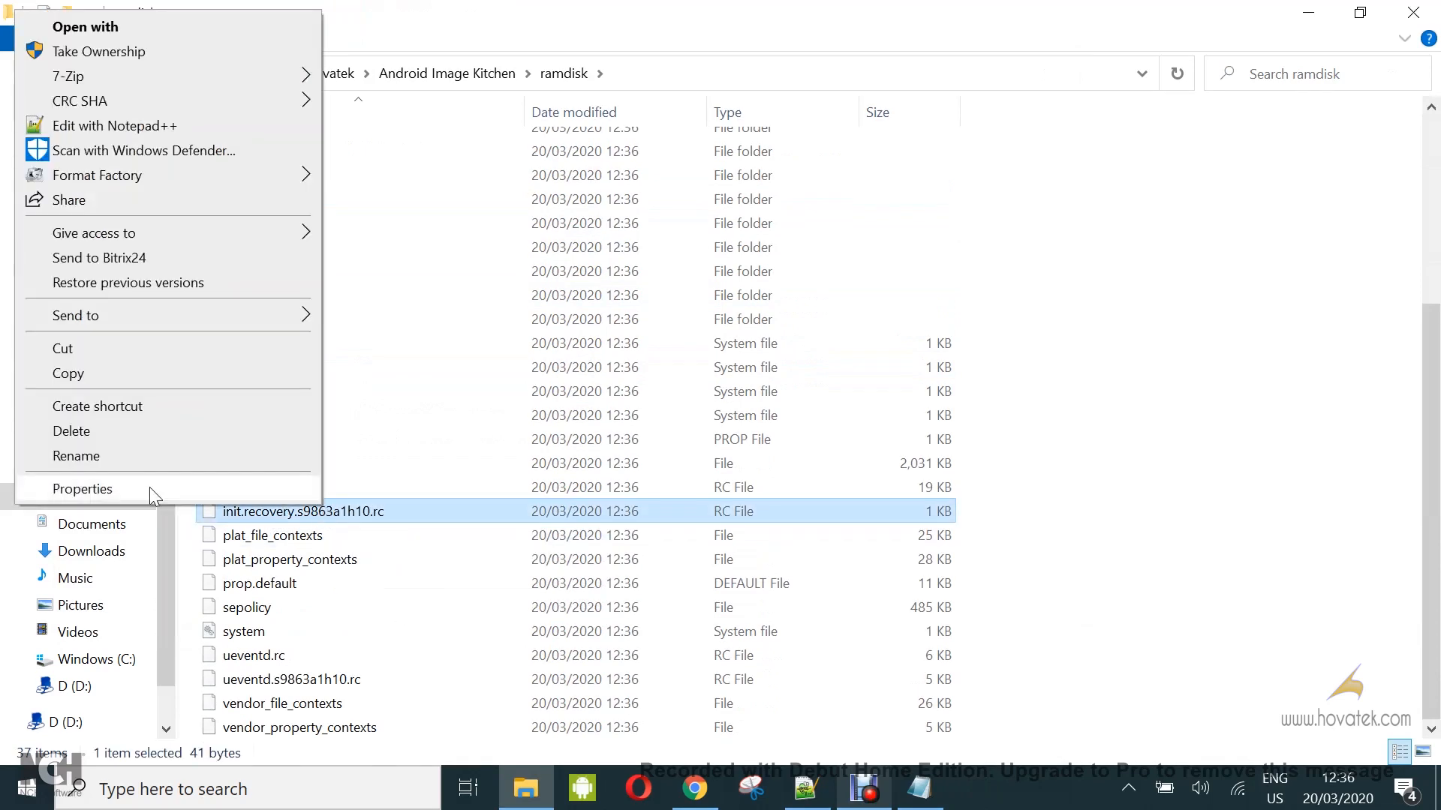
click(77, 455)
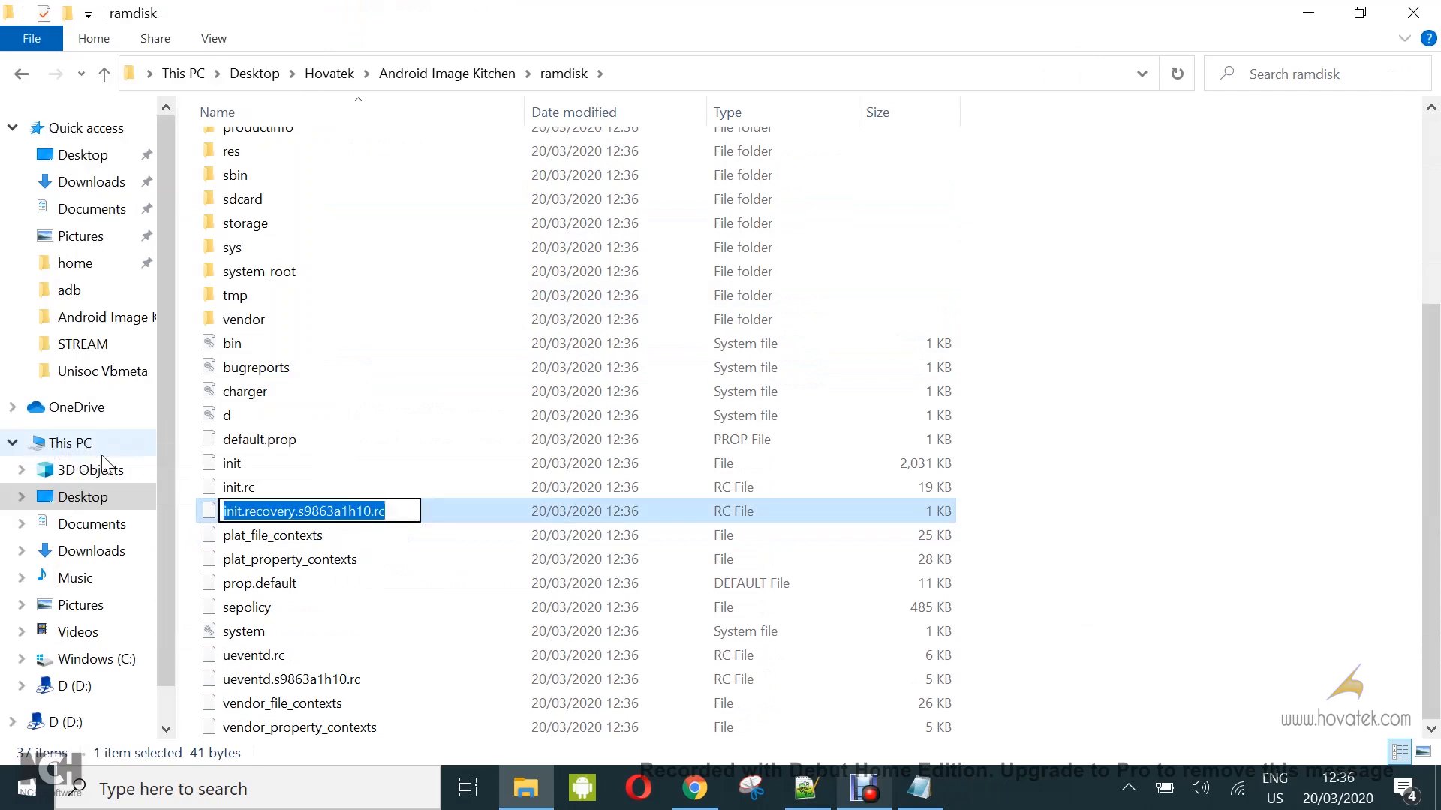
double_click(307, 511)
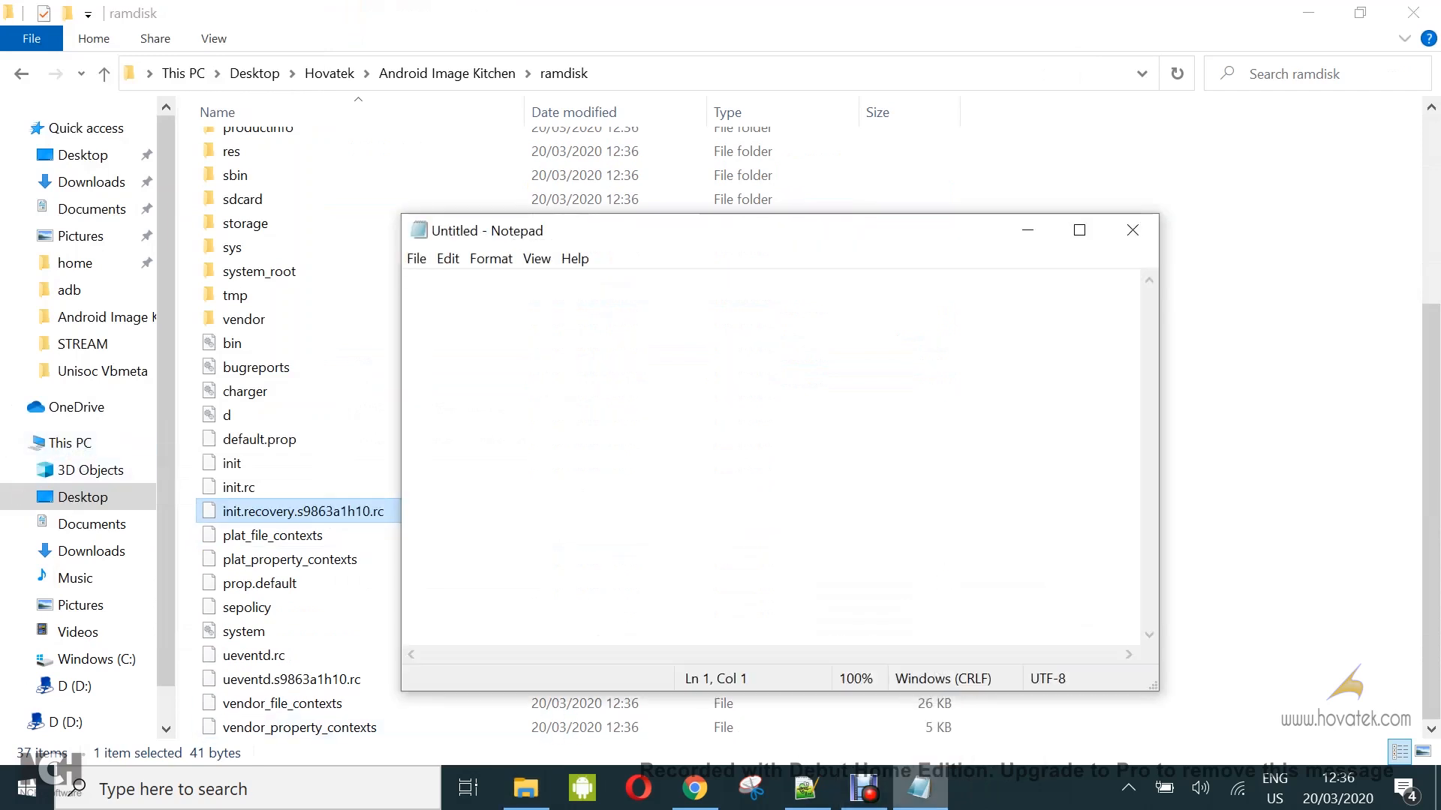
text(init.recovery.s9863a1h10.rc)
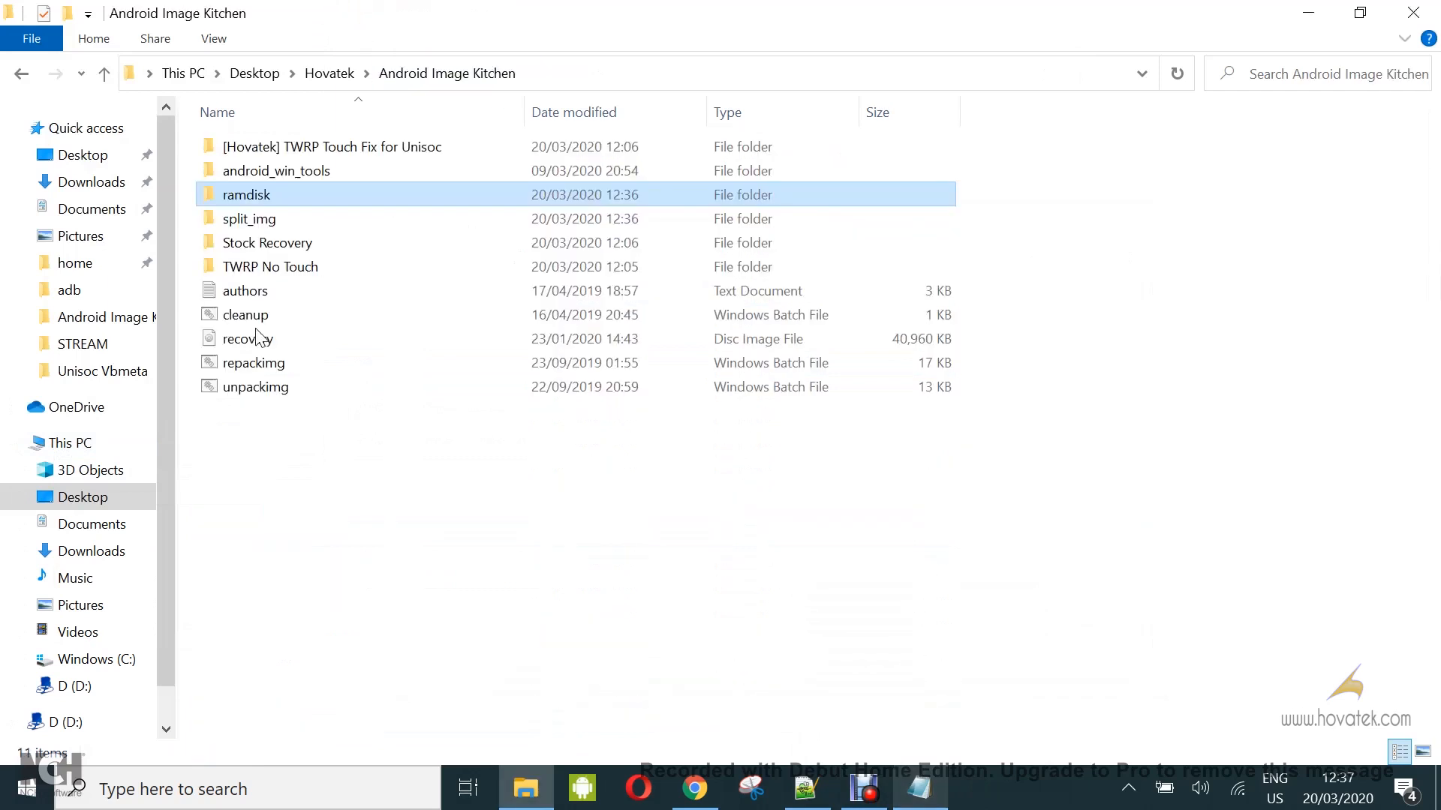
- Run cleanup.bat to remove ramdisk and split_img, and select the stock recovery.img for deletion
click(244, 315)
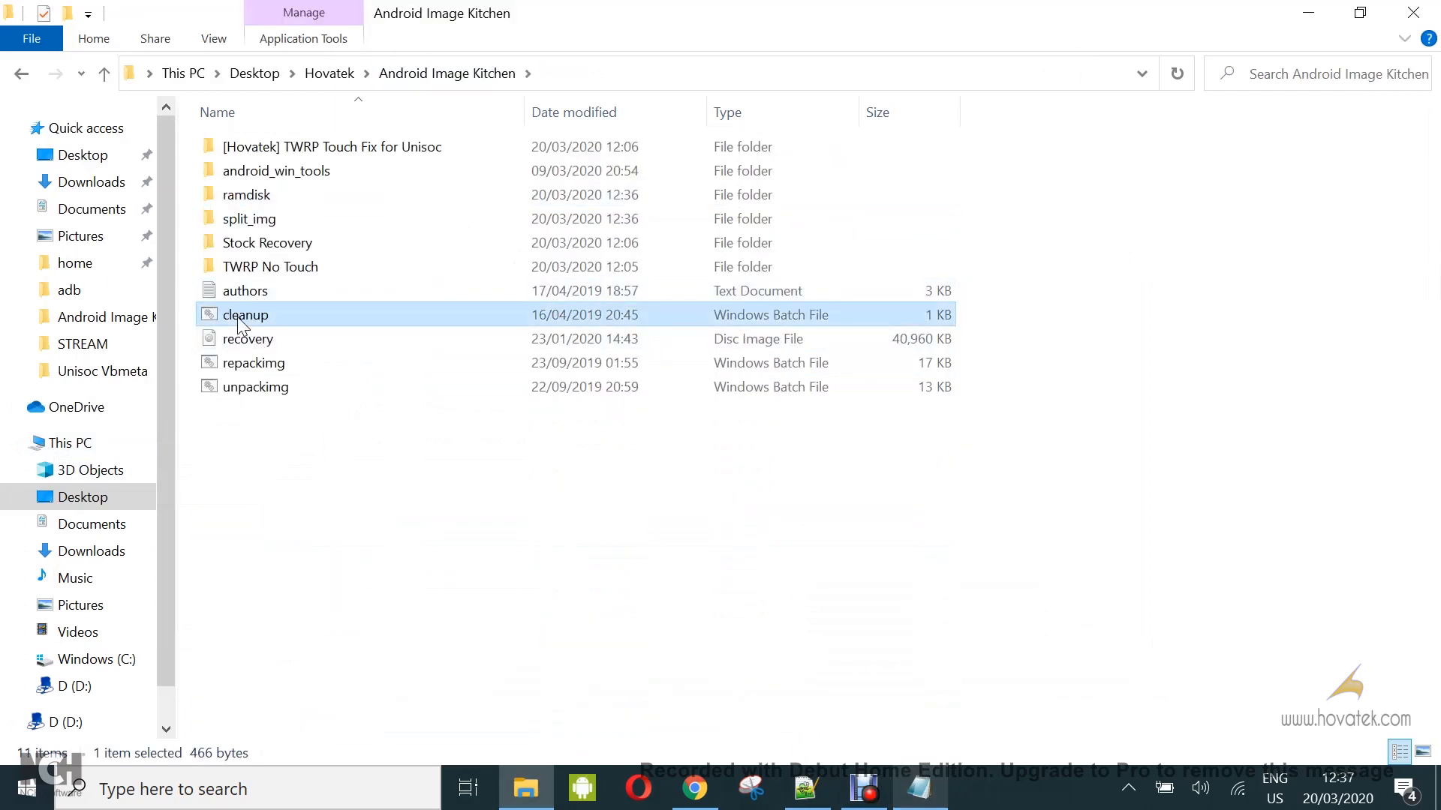
double_click(244, 315)
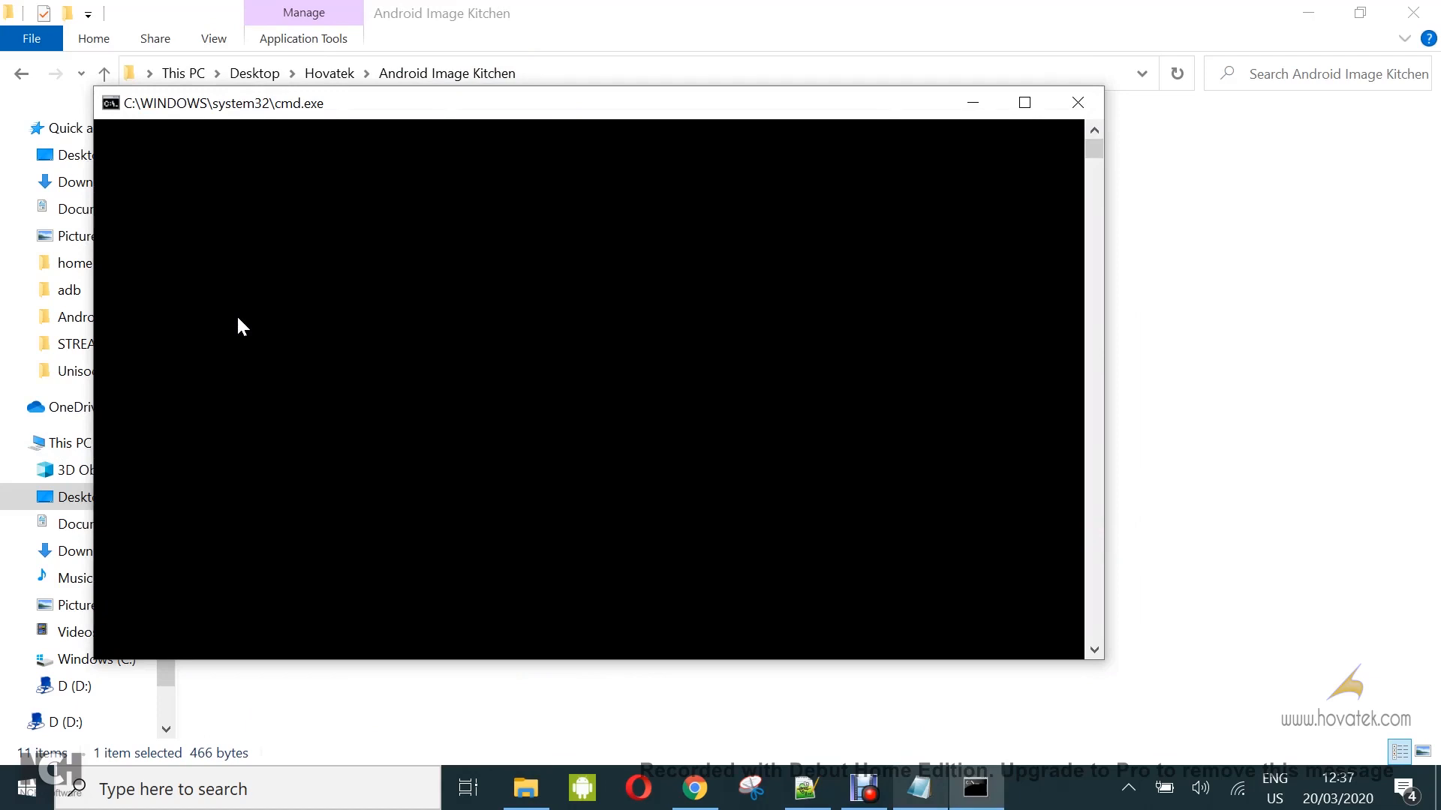
click(1077, 102)
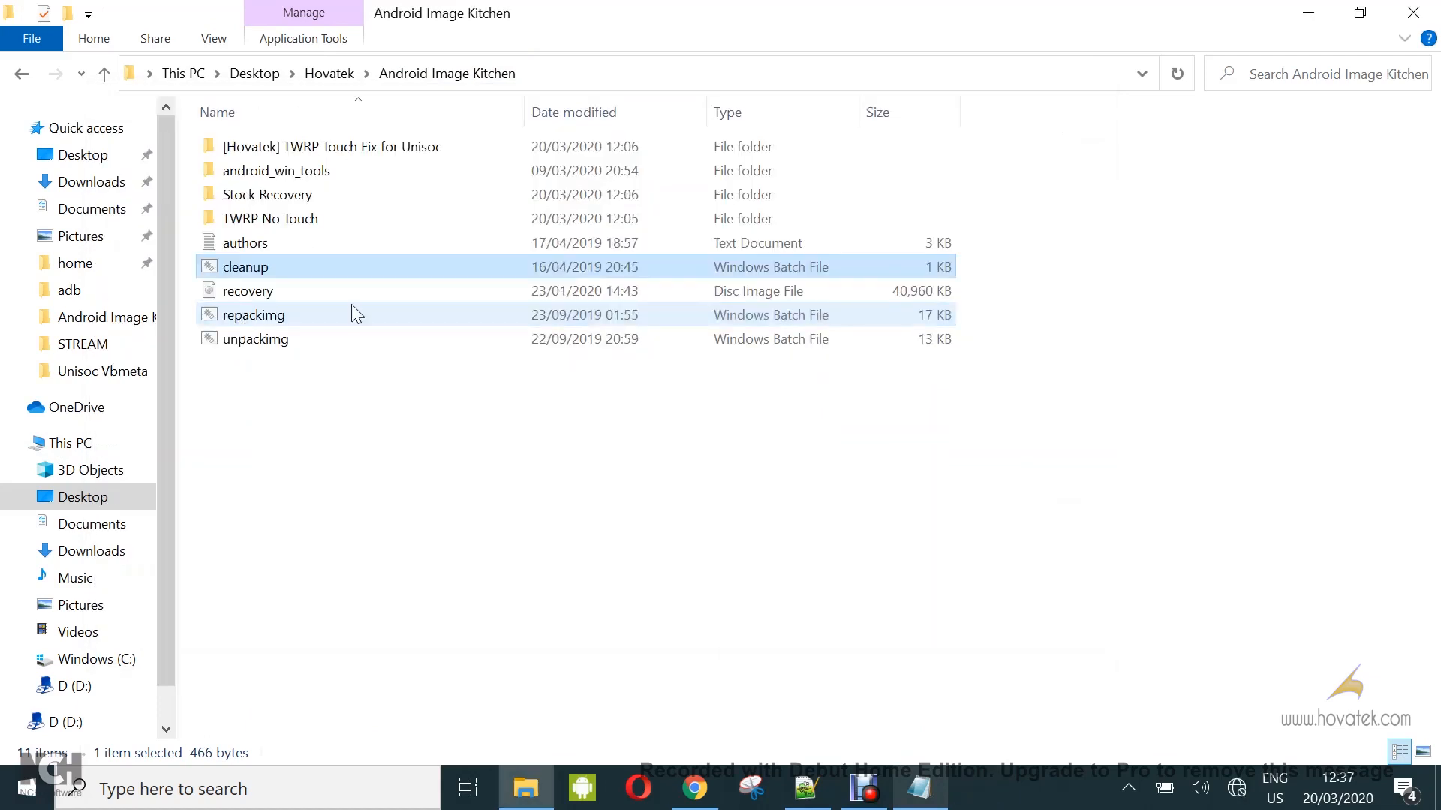
click(247, 290)
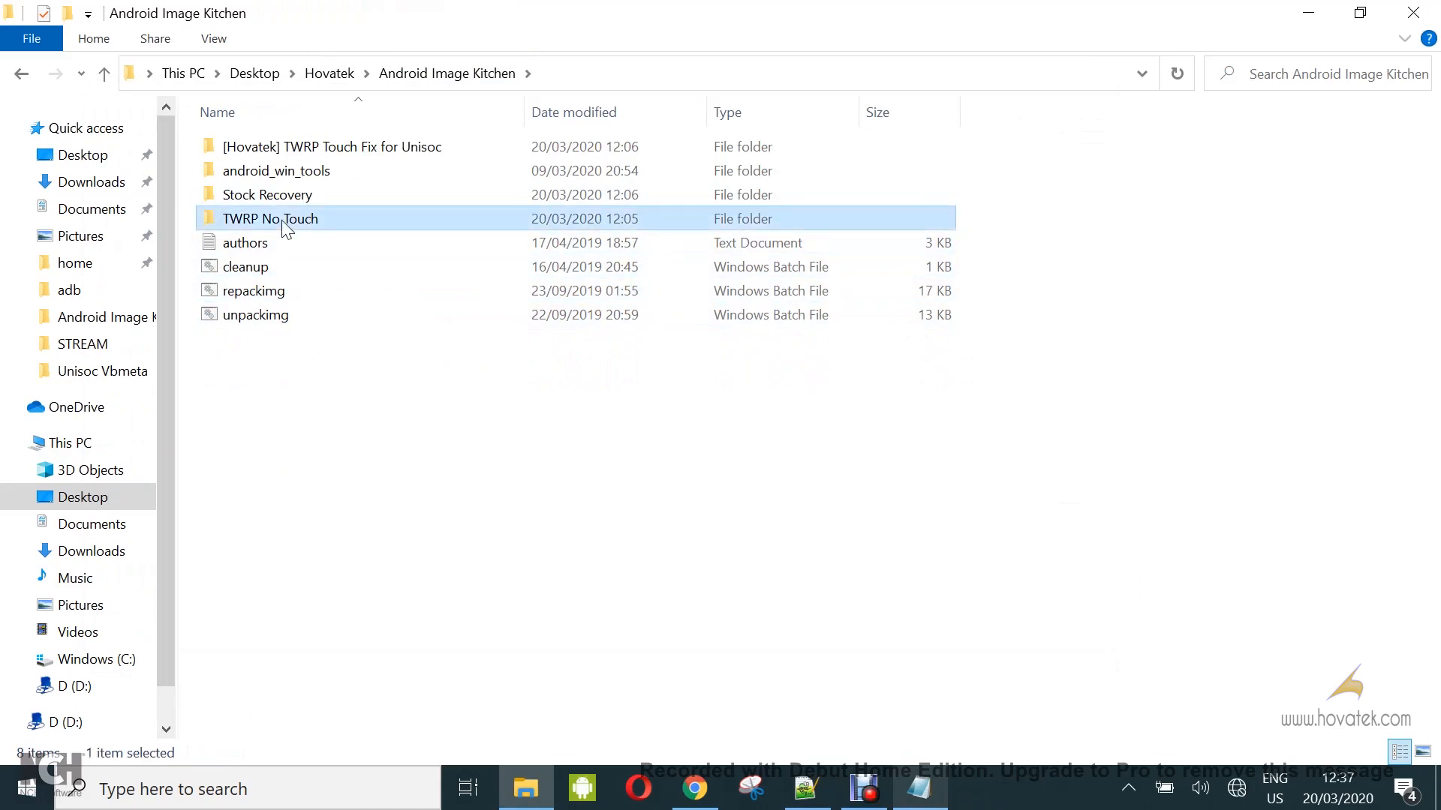
- Unpack the 20,444 KB TWRP No Touch recovery.img with unpackimg
double_click(270, 218)
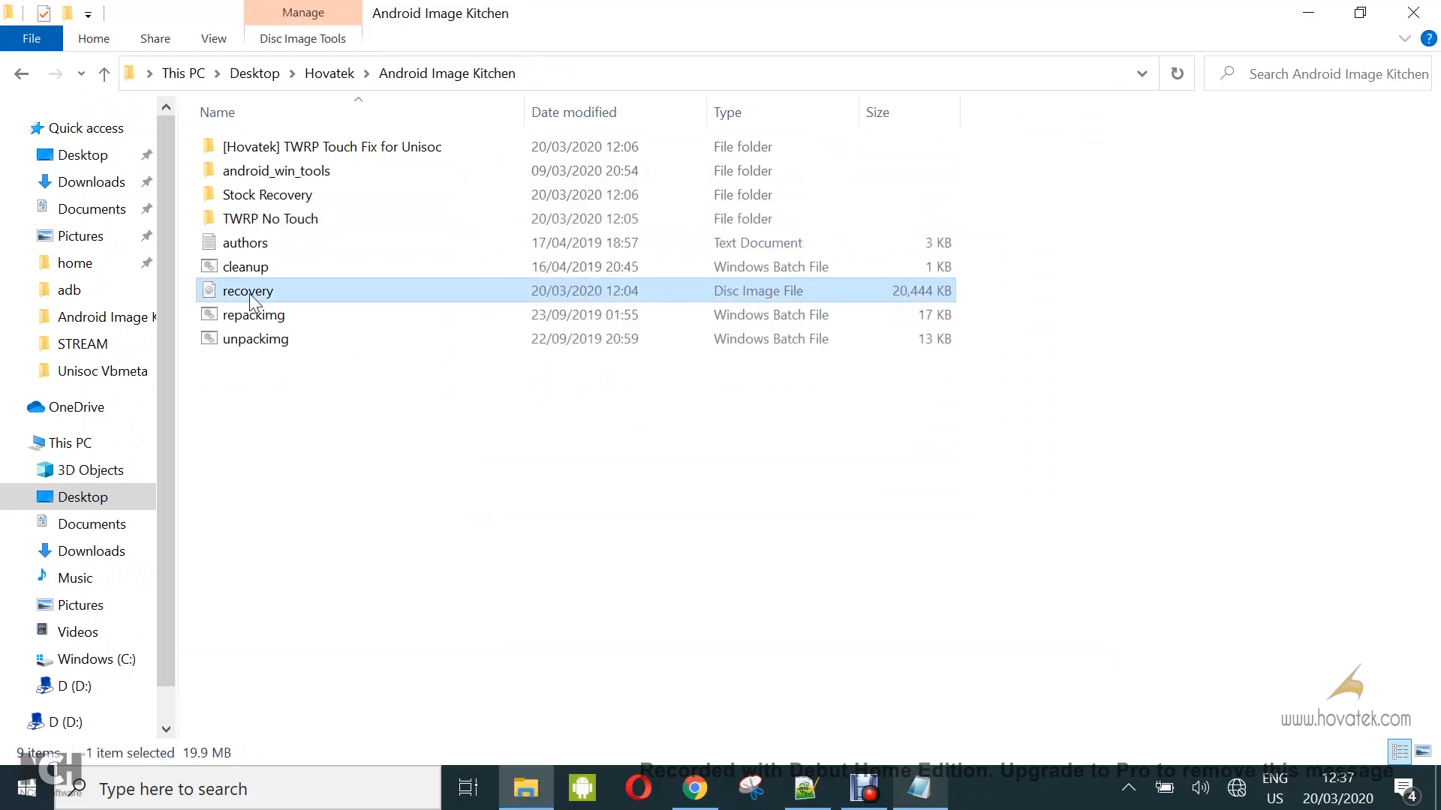
mouse_move(266, 338)
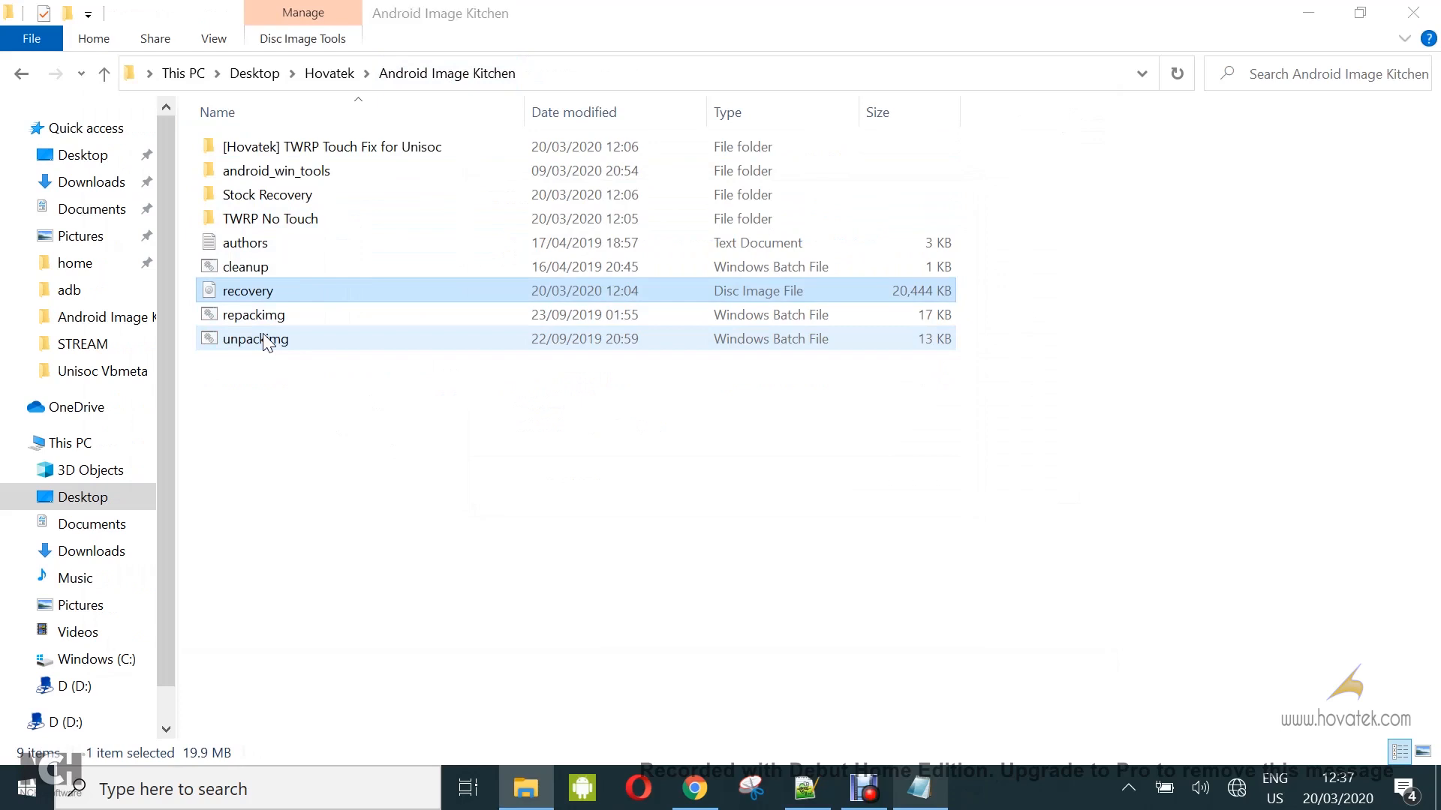
double_click(254, 338)
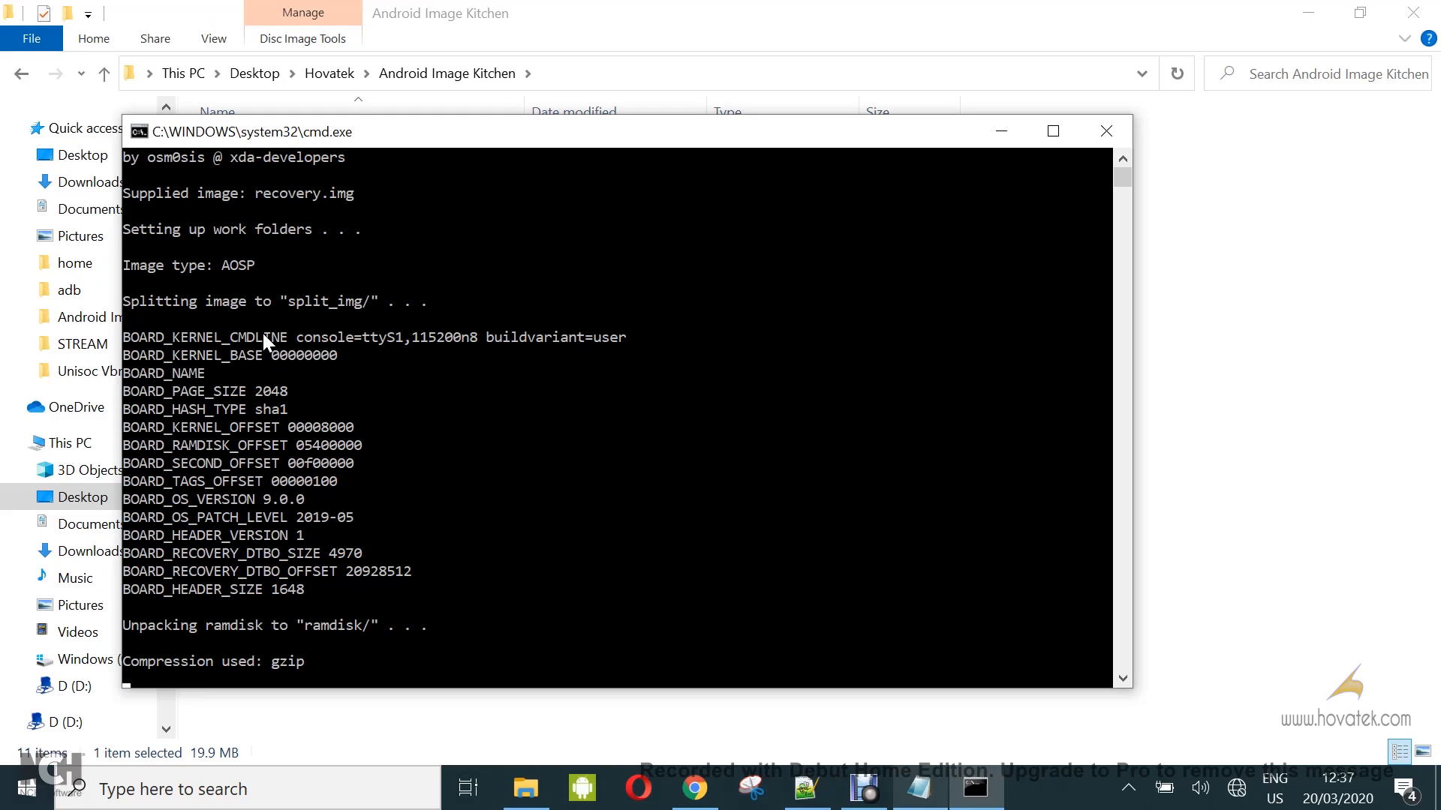
scroll(down, 3)
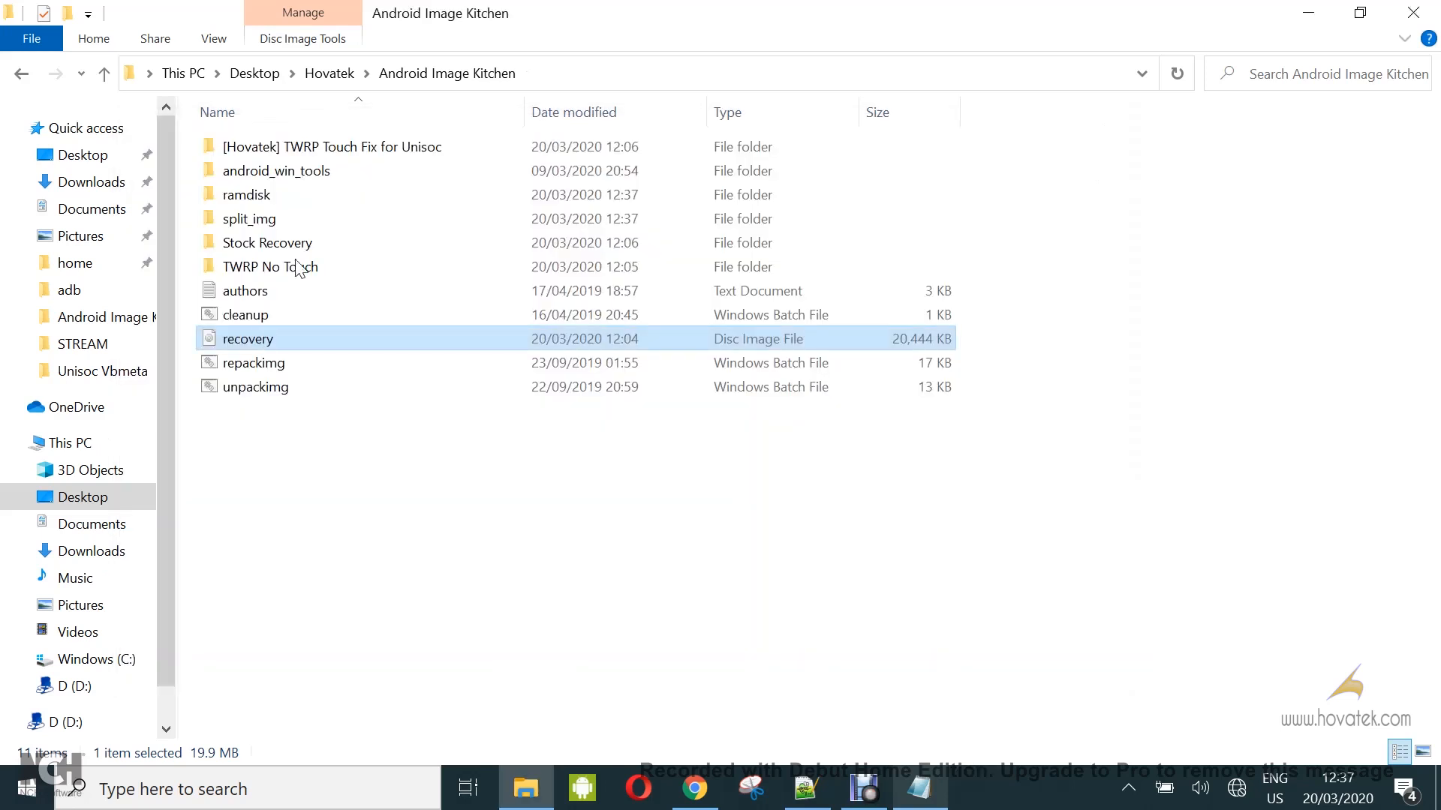
- Open [Hovatek] TWRP Touch Fix for Unisoc > ramdisk and copy the init.recovery.s9863a1h10.rc name
double_click(246, 193)
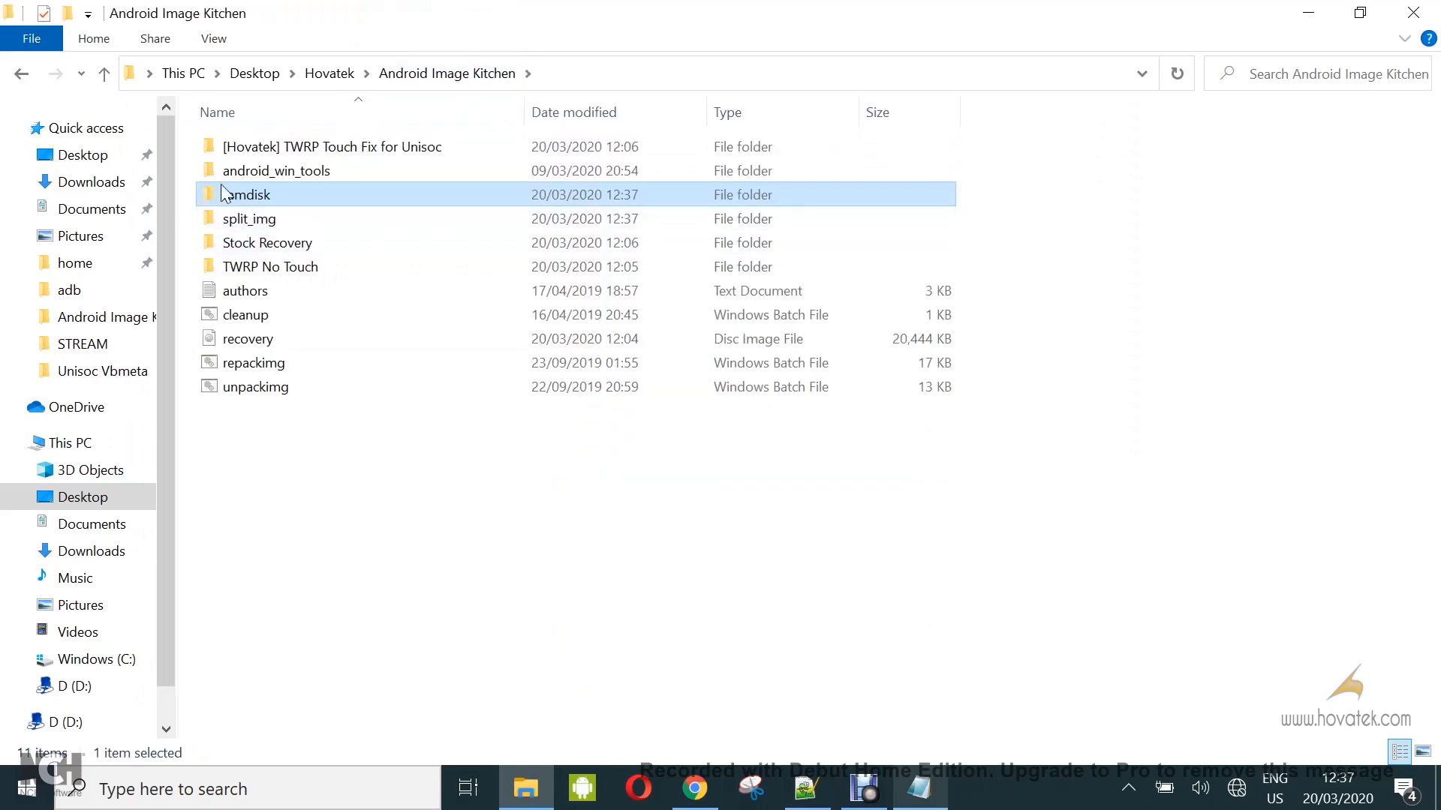
mouse_move(332, 154)
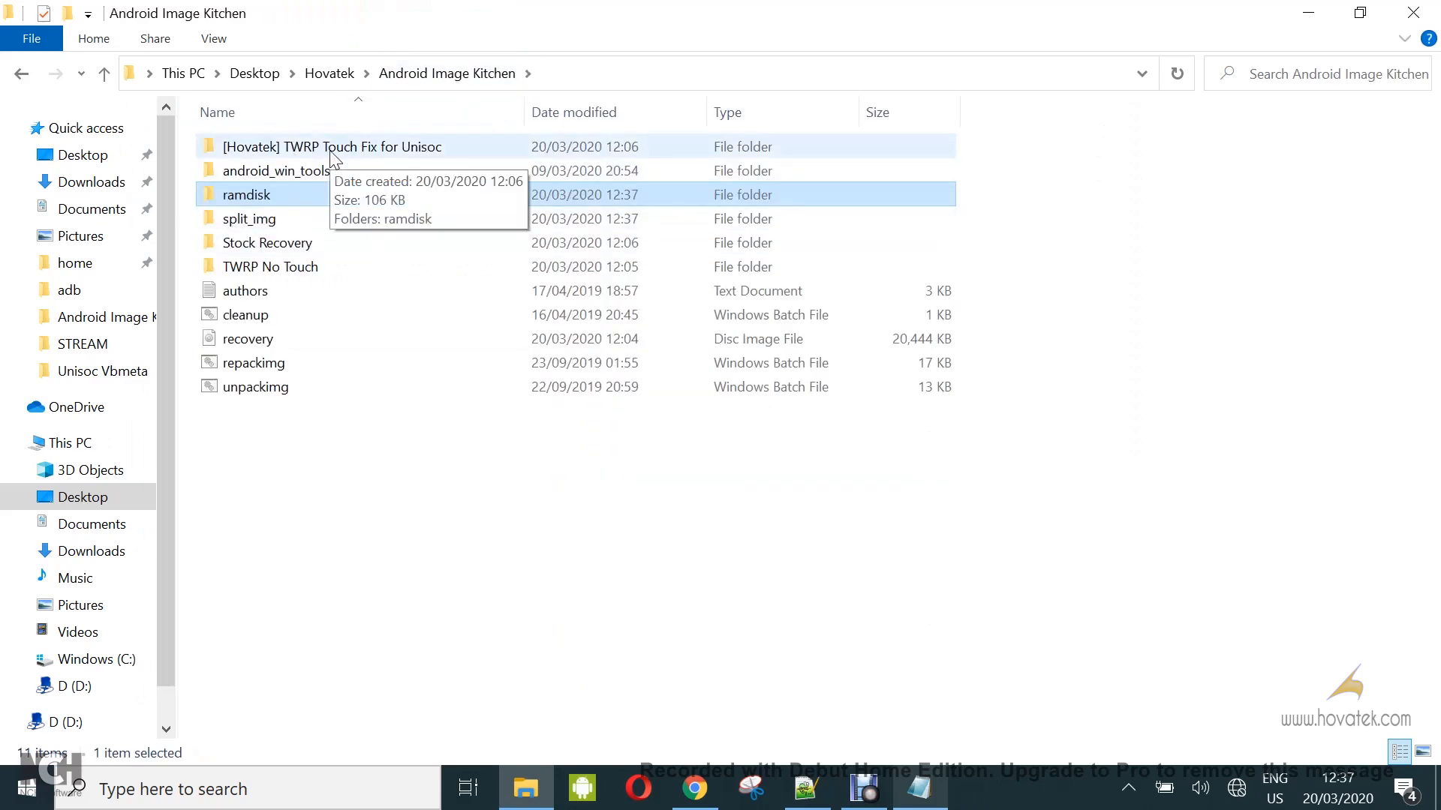
double_click(333, 147)
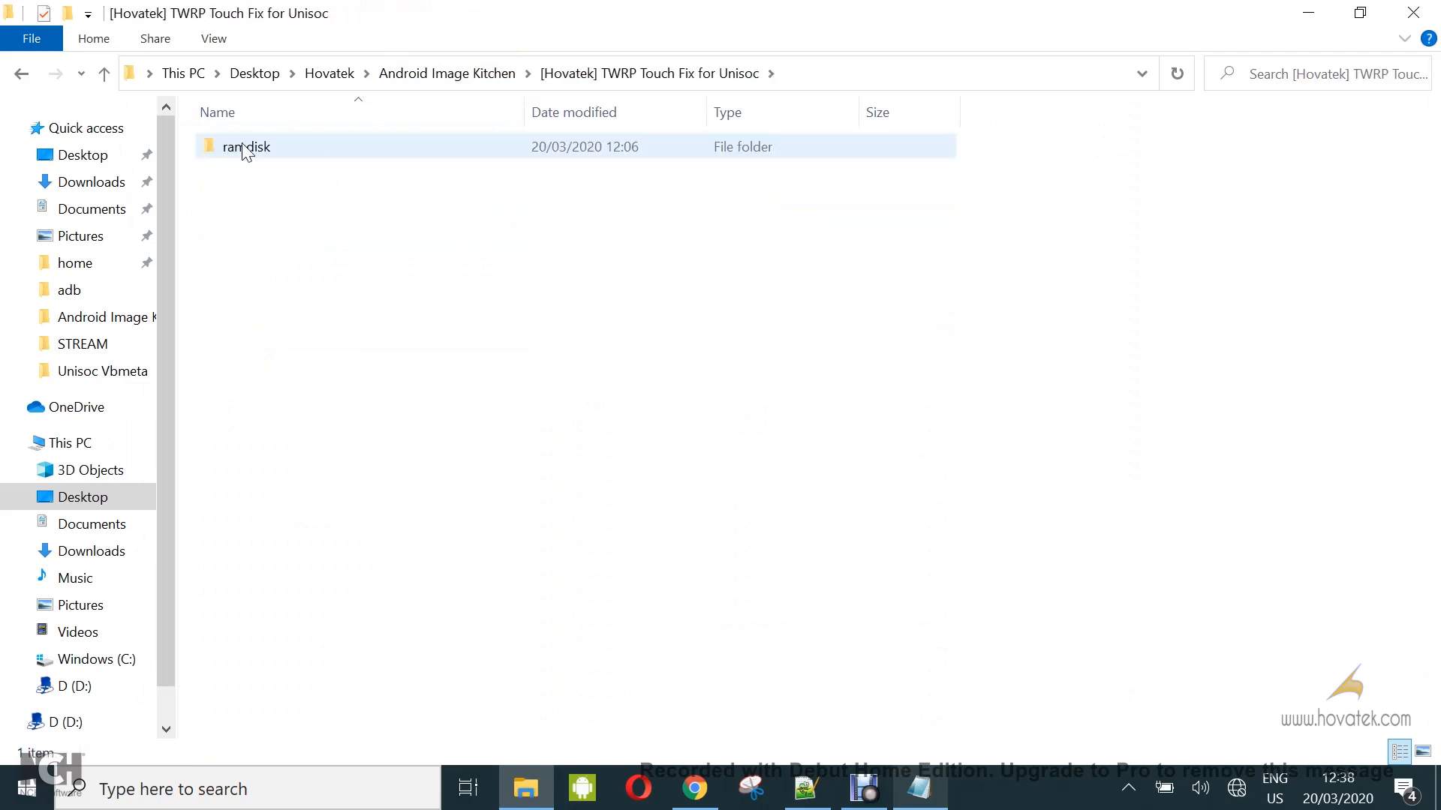
double_click(246, 146)
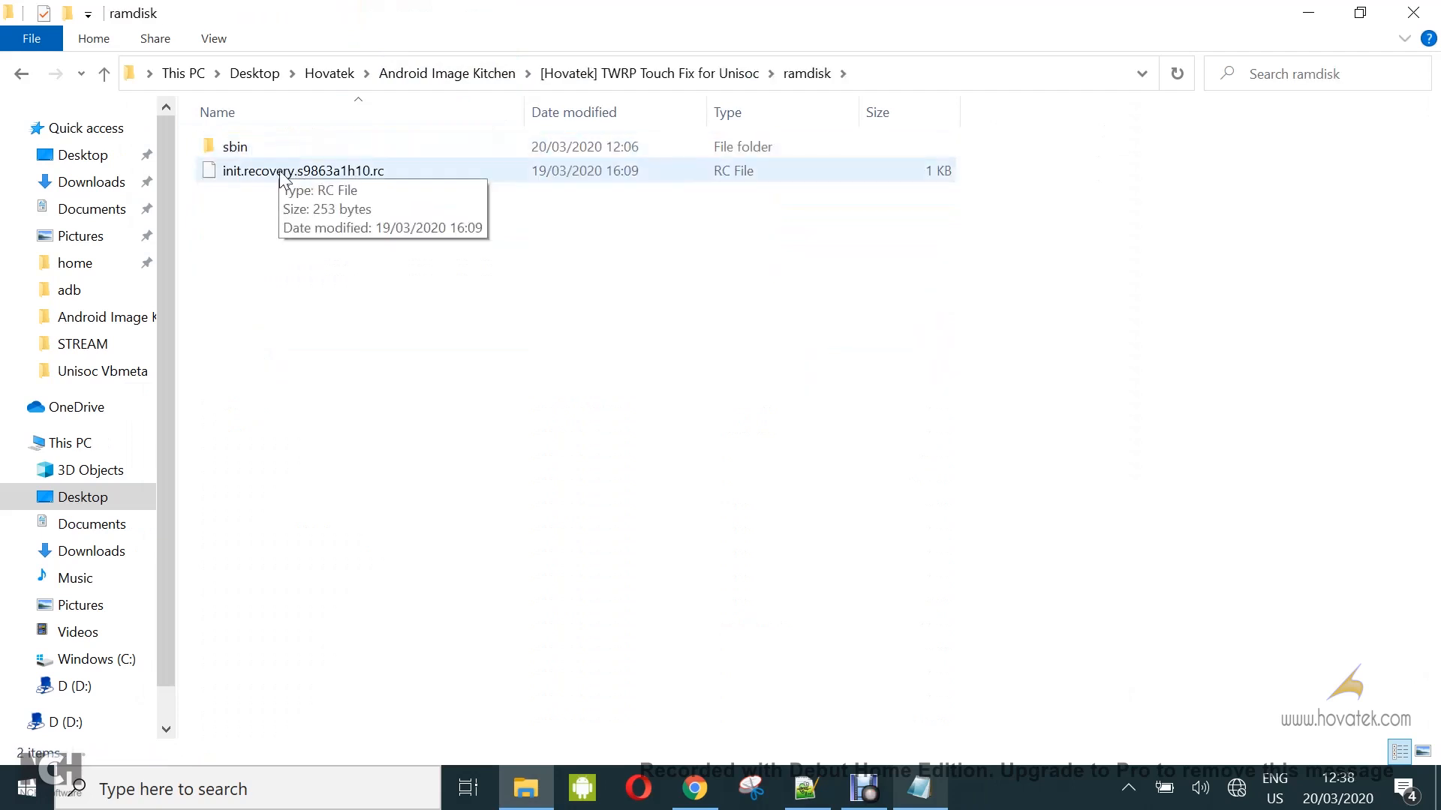
click(302, 171)
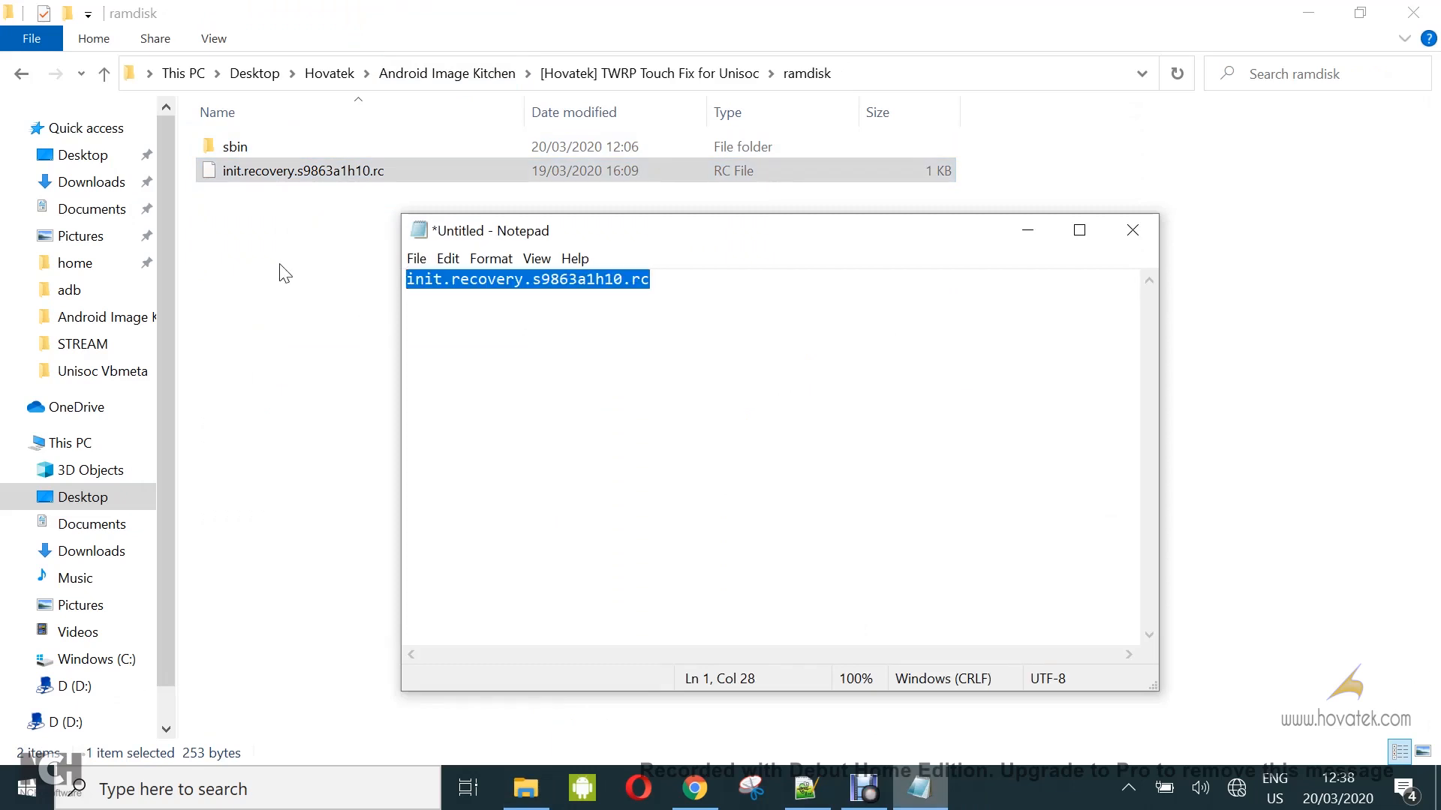
right_click(301, 170)
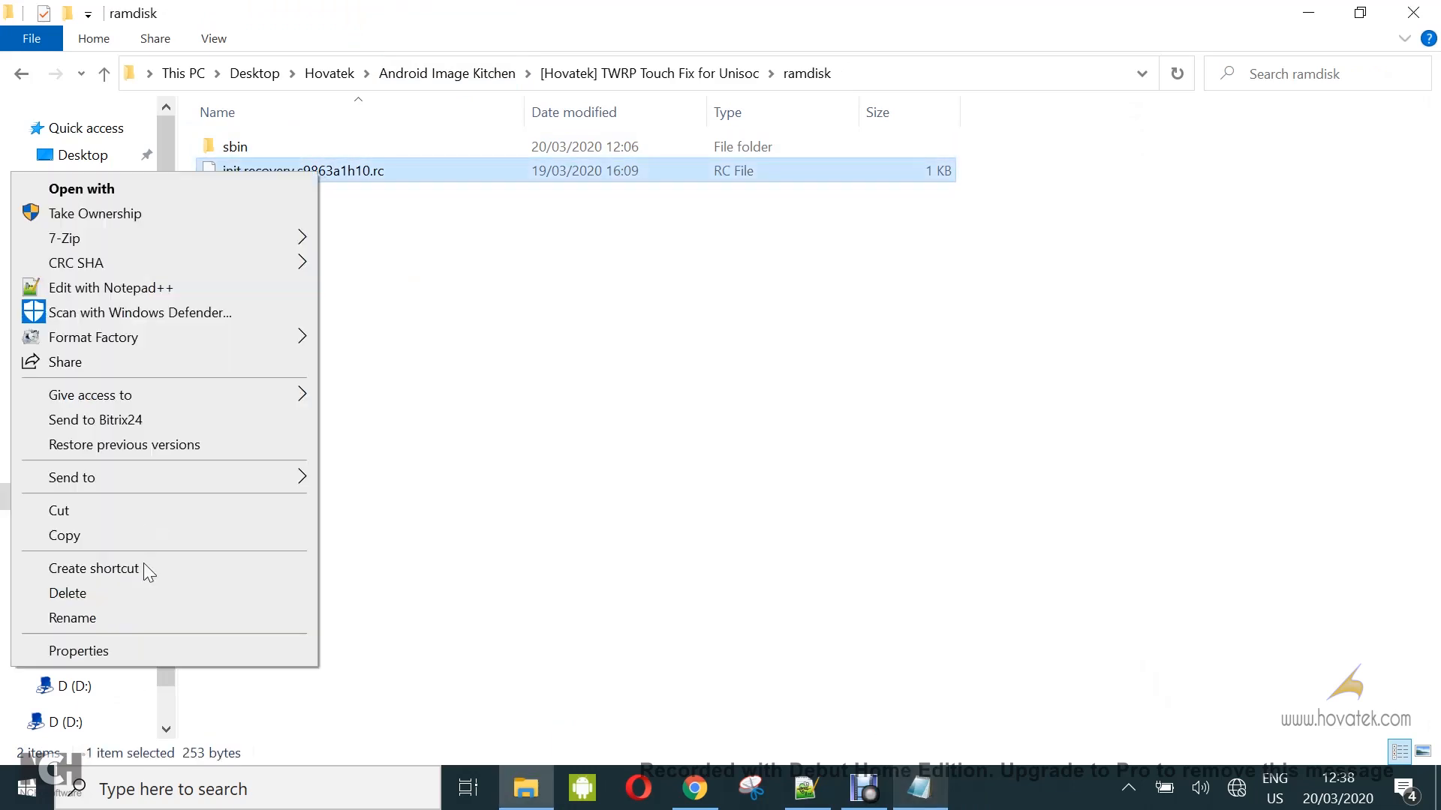
click(72, 617)
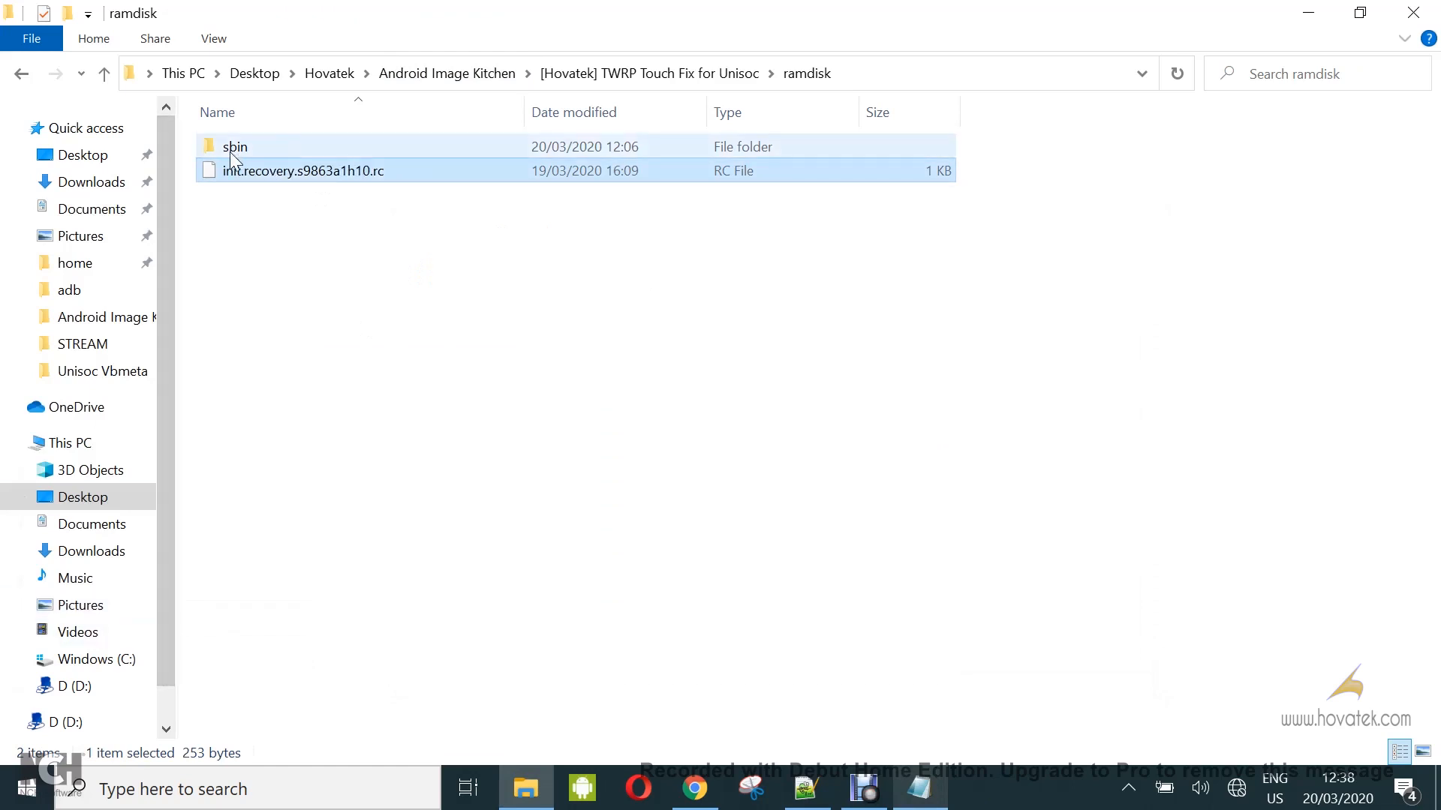
- Open the Touch Fix sbin folder and select load_modules.sh beside gslX680.ko
double_click(234, 147)
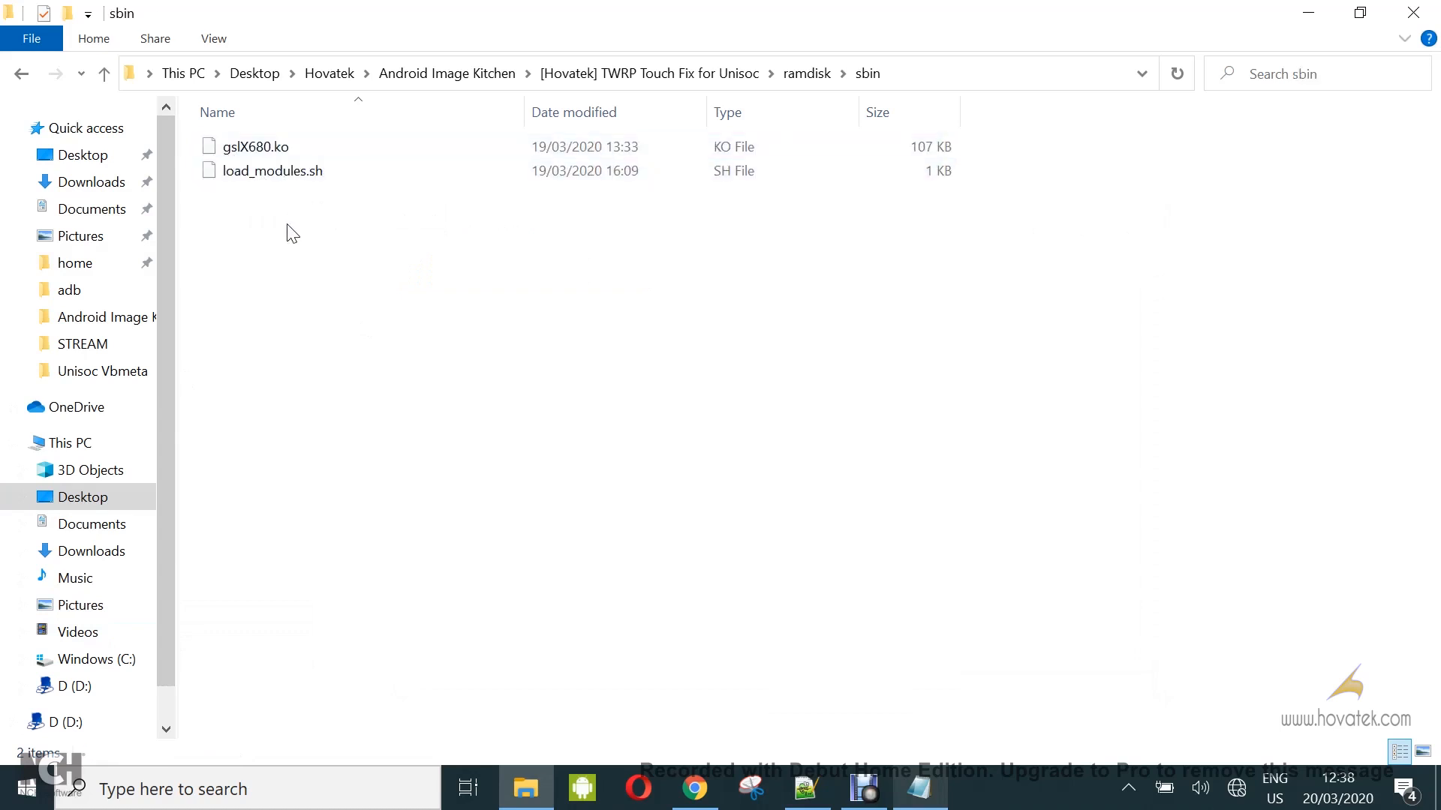
click(255, 147)
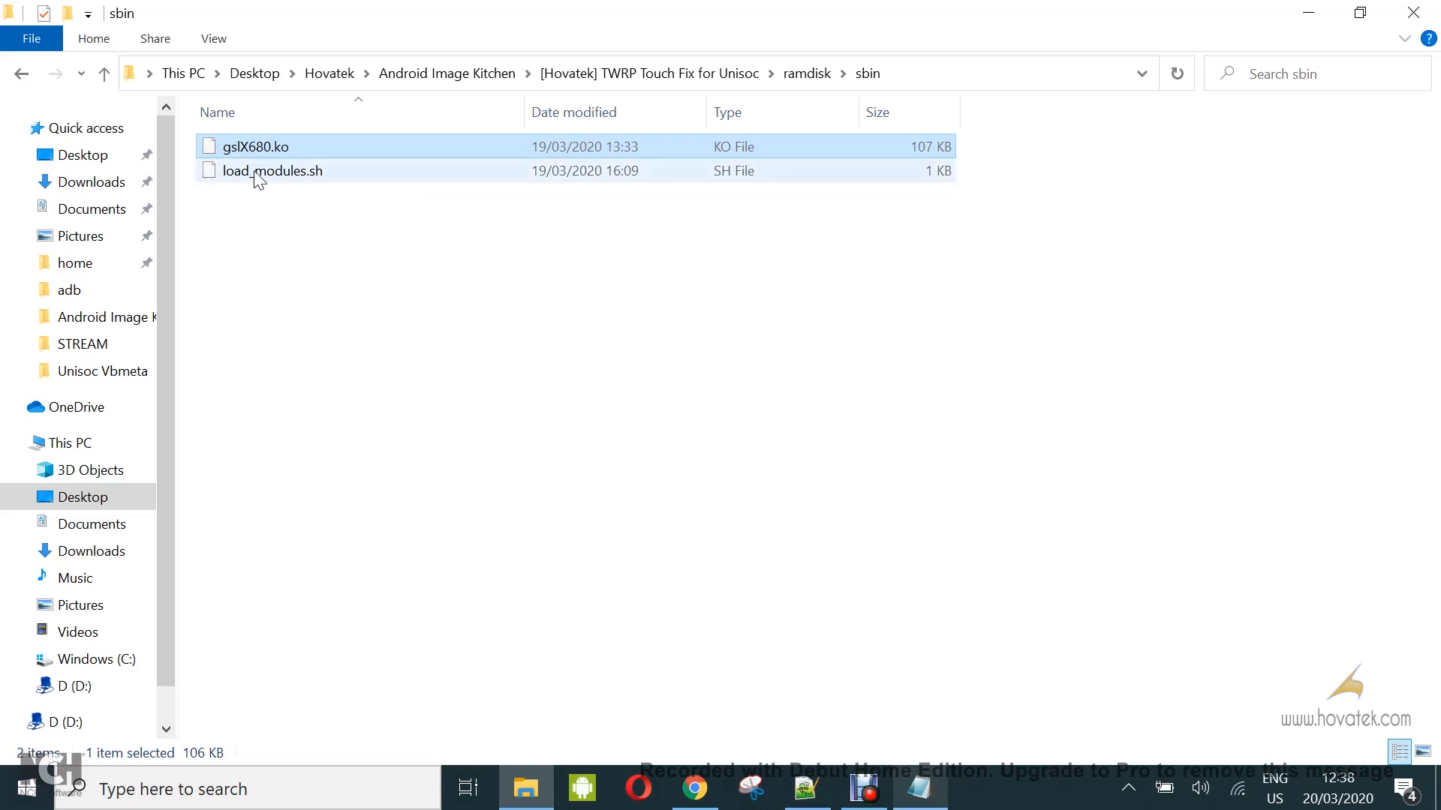
click(271, 170)
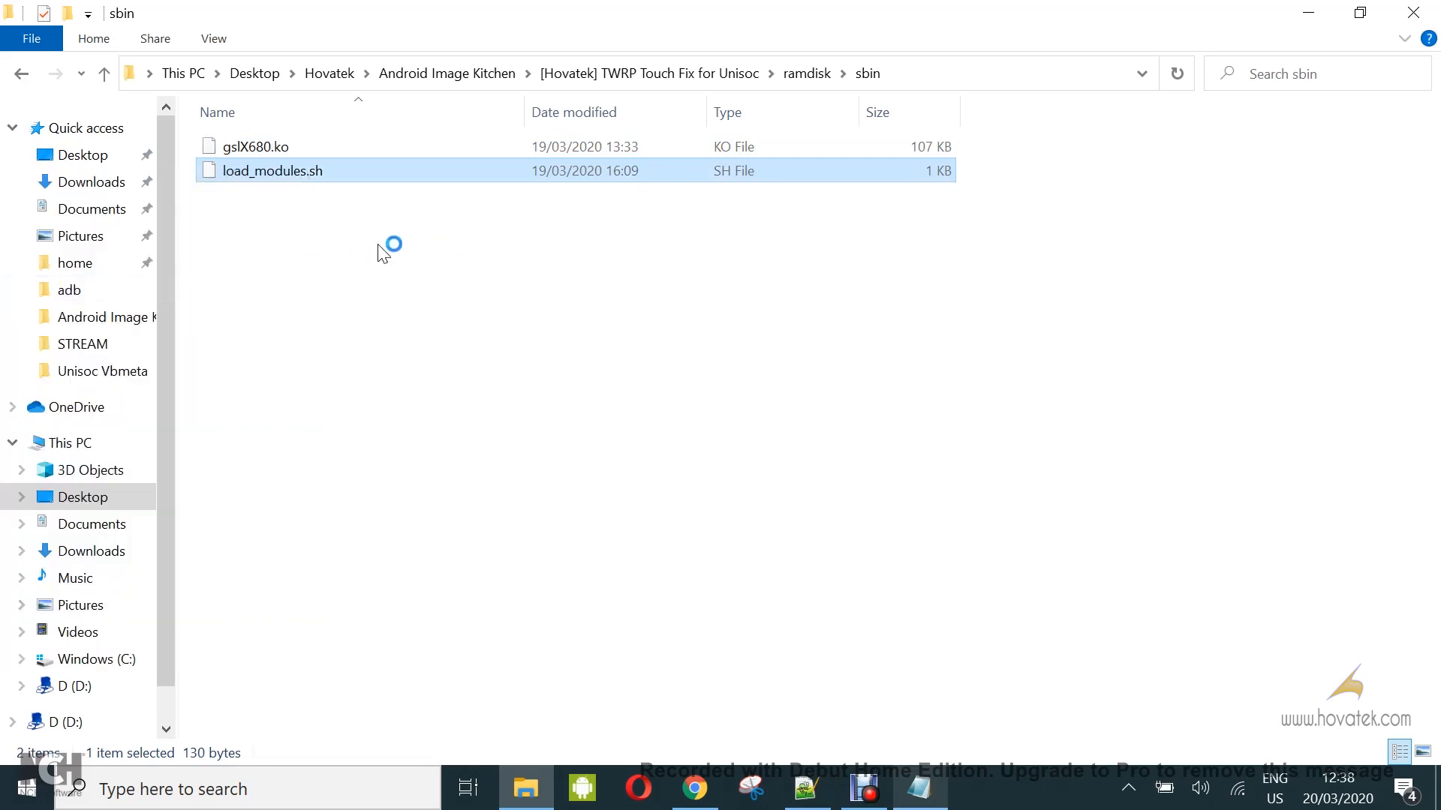
- Confirm in Notepad++ that load_modules.sh loads gslX680.ko, then return to File Explorer
double_click(271, 170)
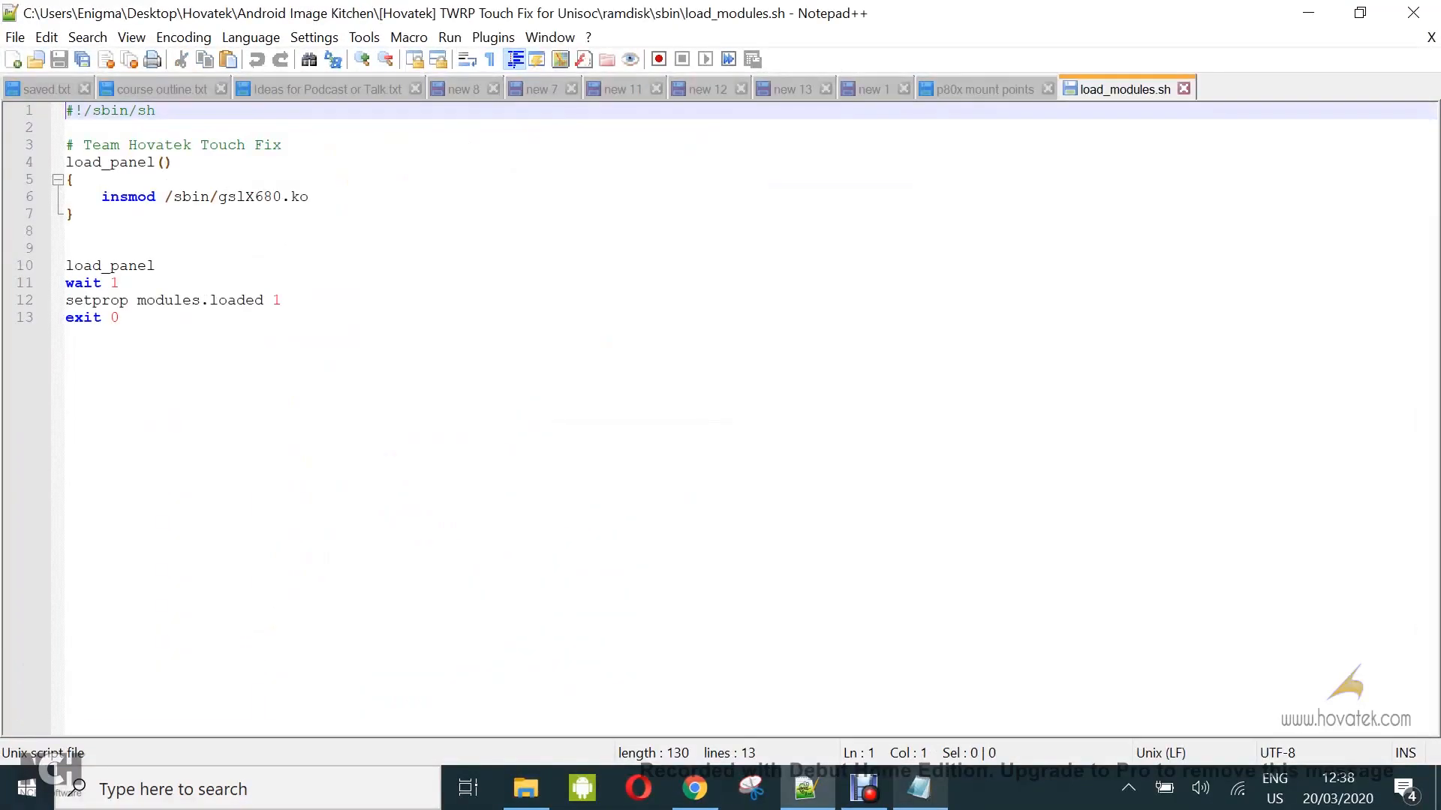
double_click(260, 197)
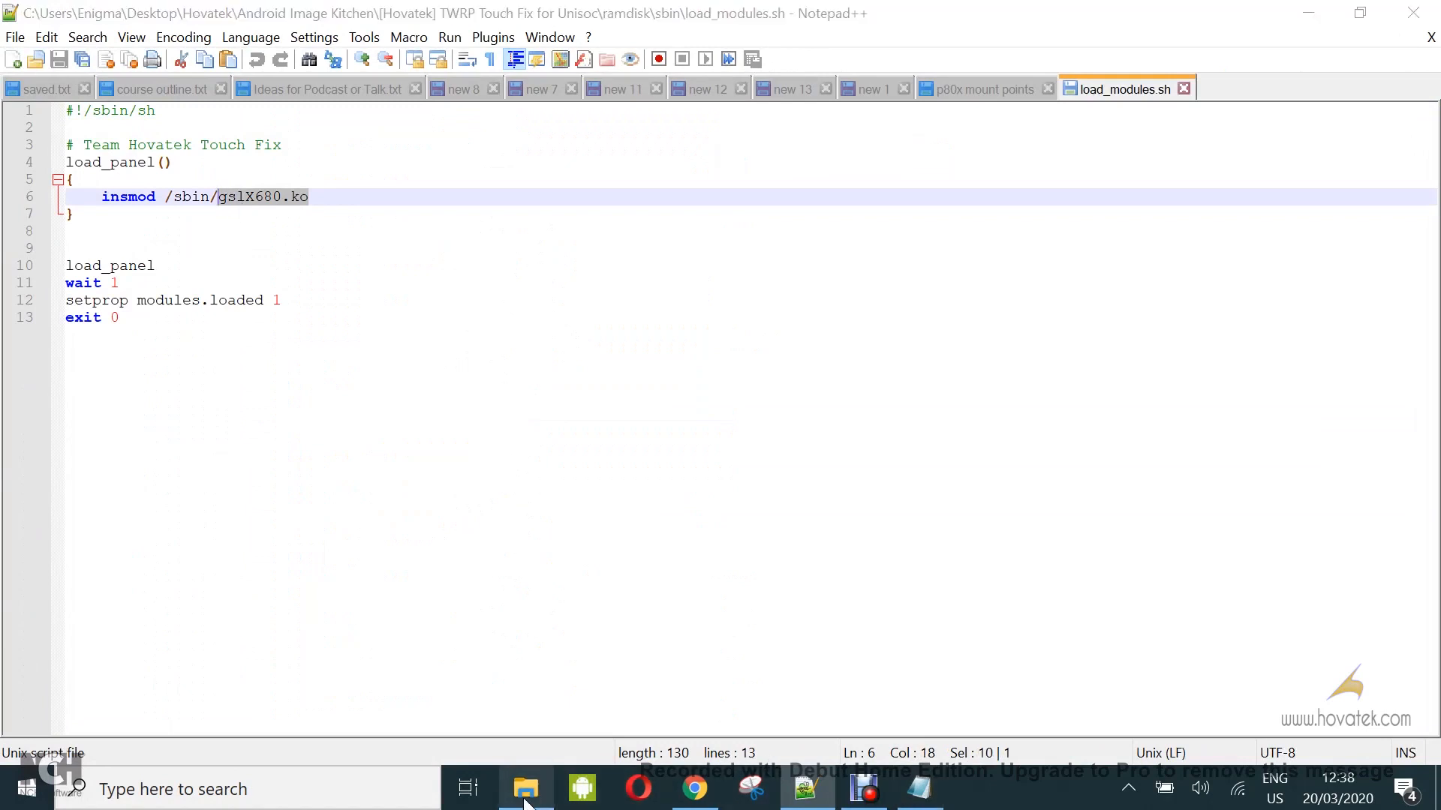
click(525, 789)
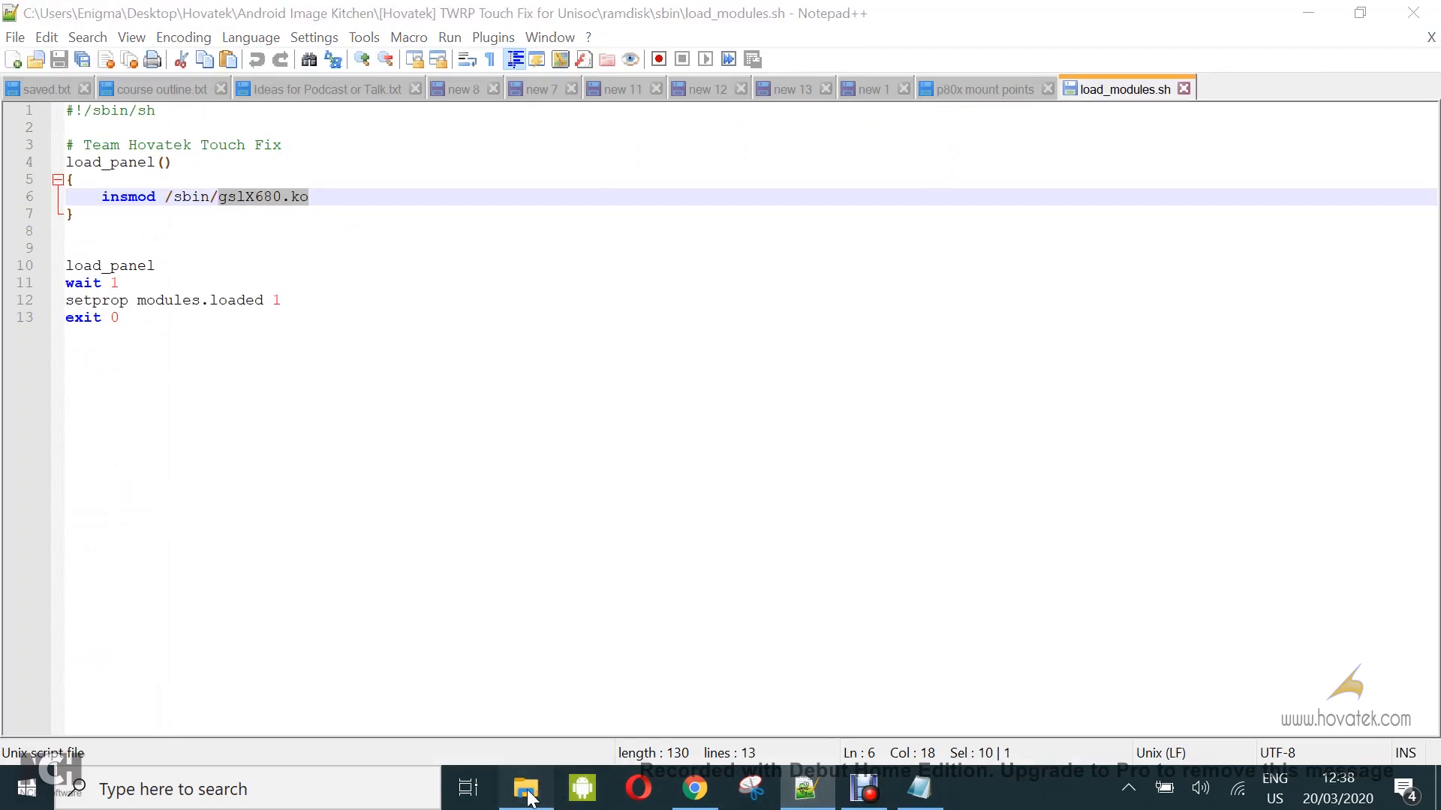
click(525, 789)
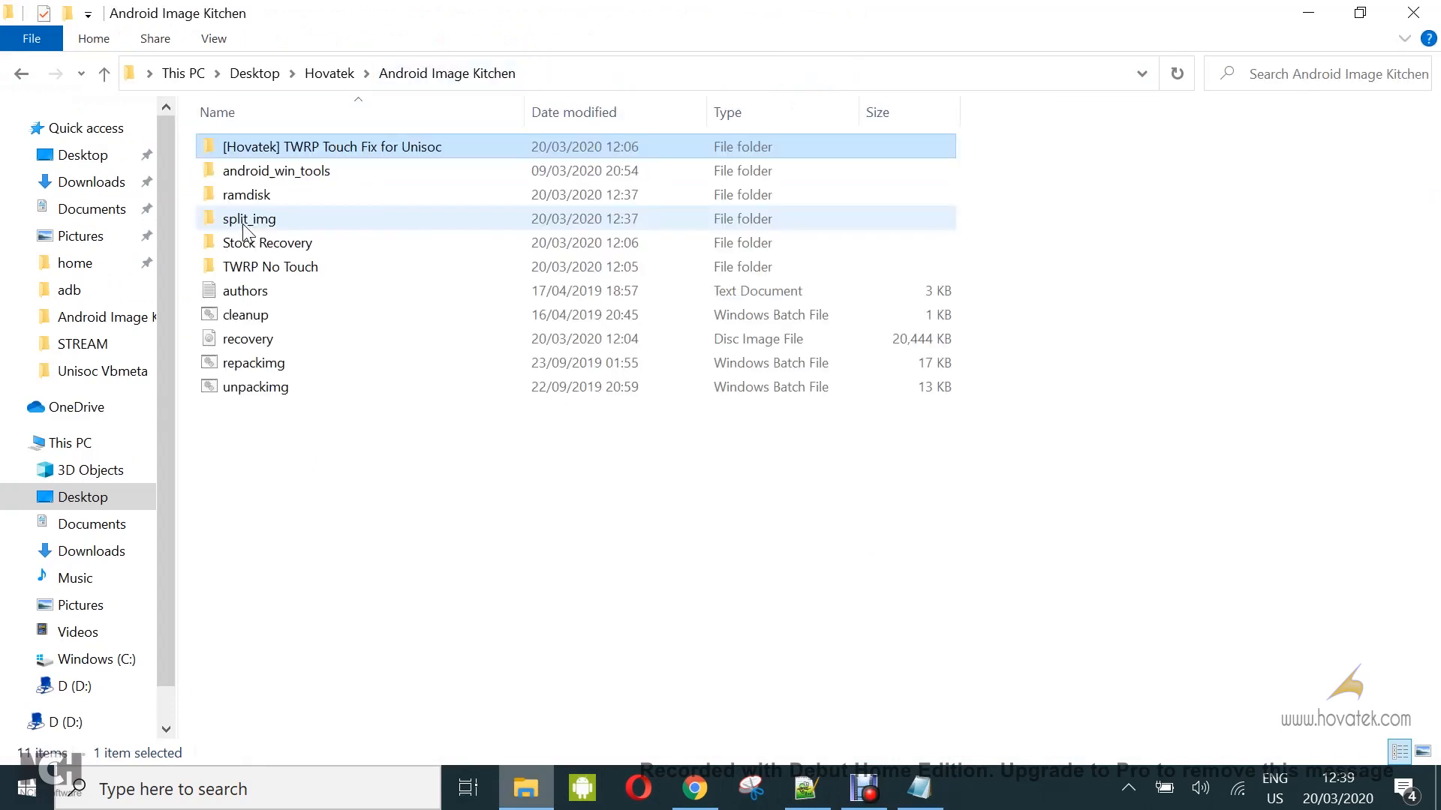
mouse_move(245, 193)
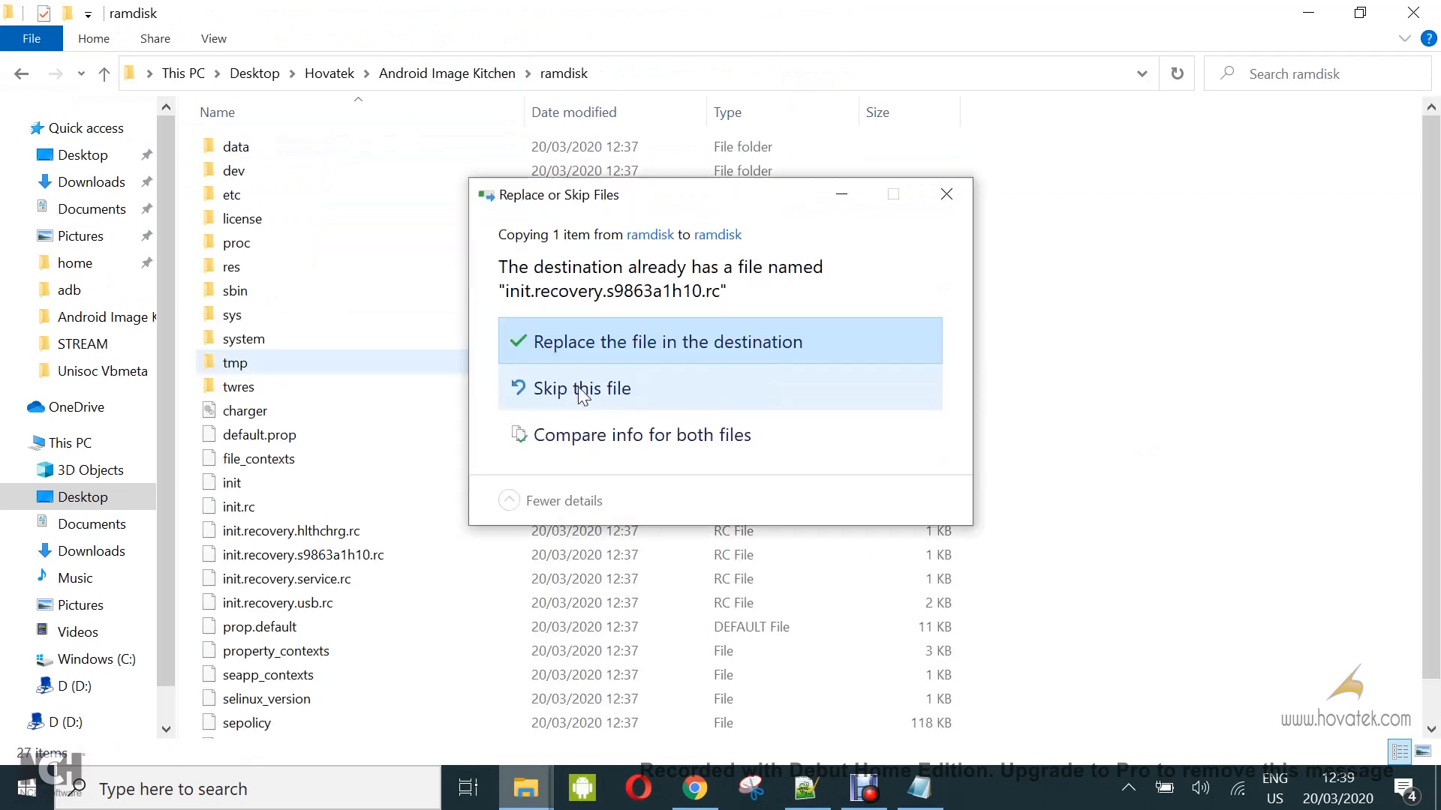
- Replace the kitchen ramdisk's rc file with the Touch Fix version, then copy the Touch Fix sbin files
click(669, 342)
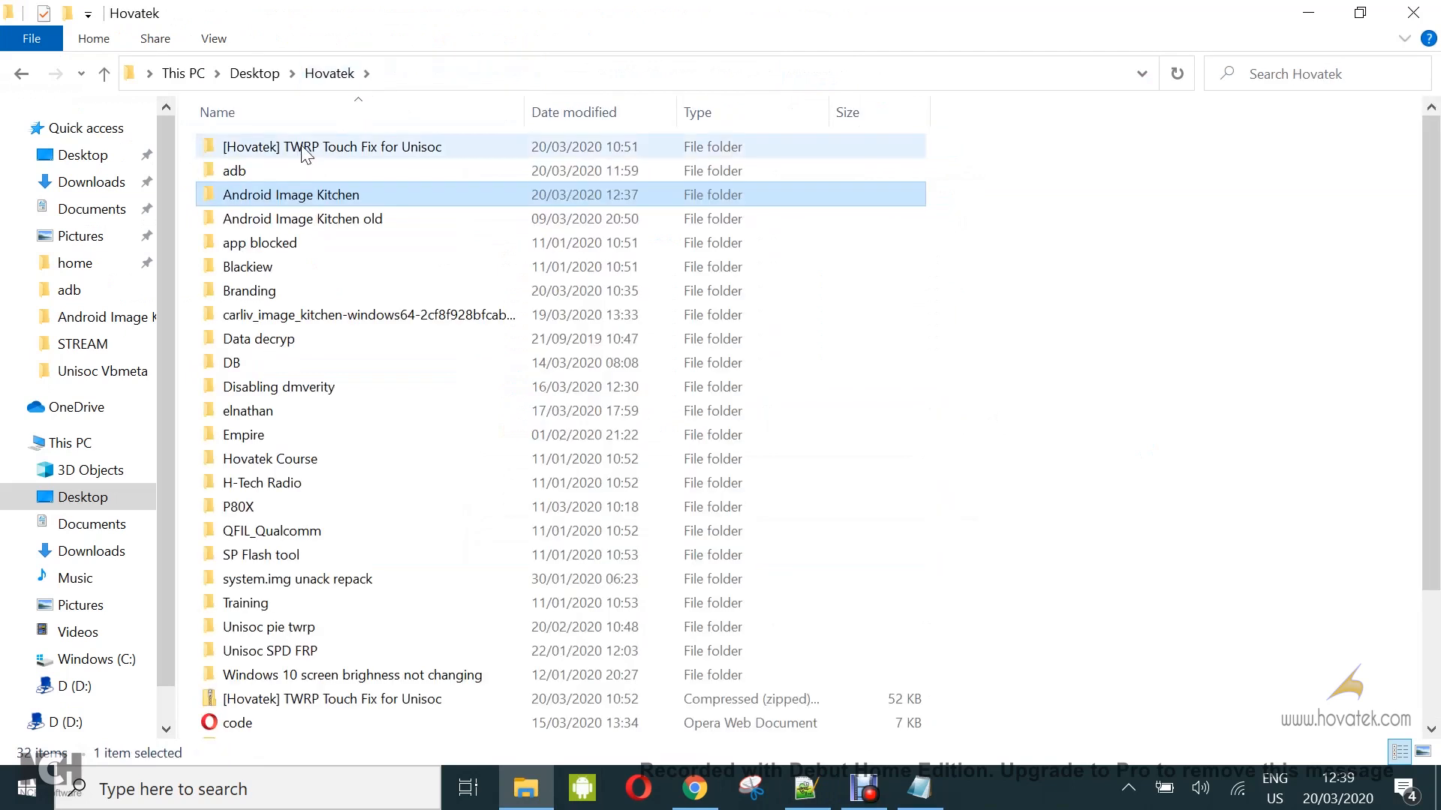
double_click(331, 147)
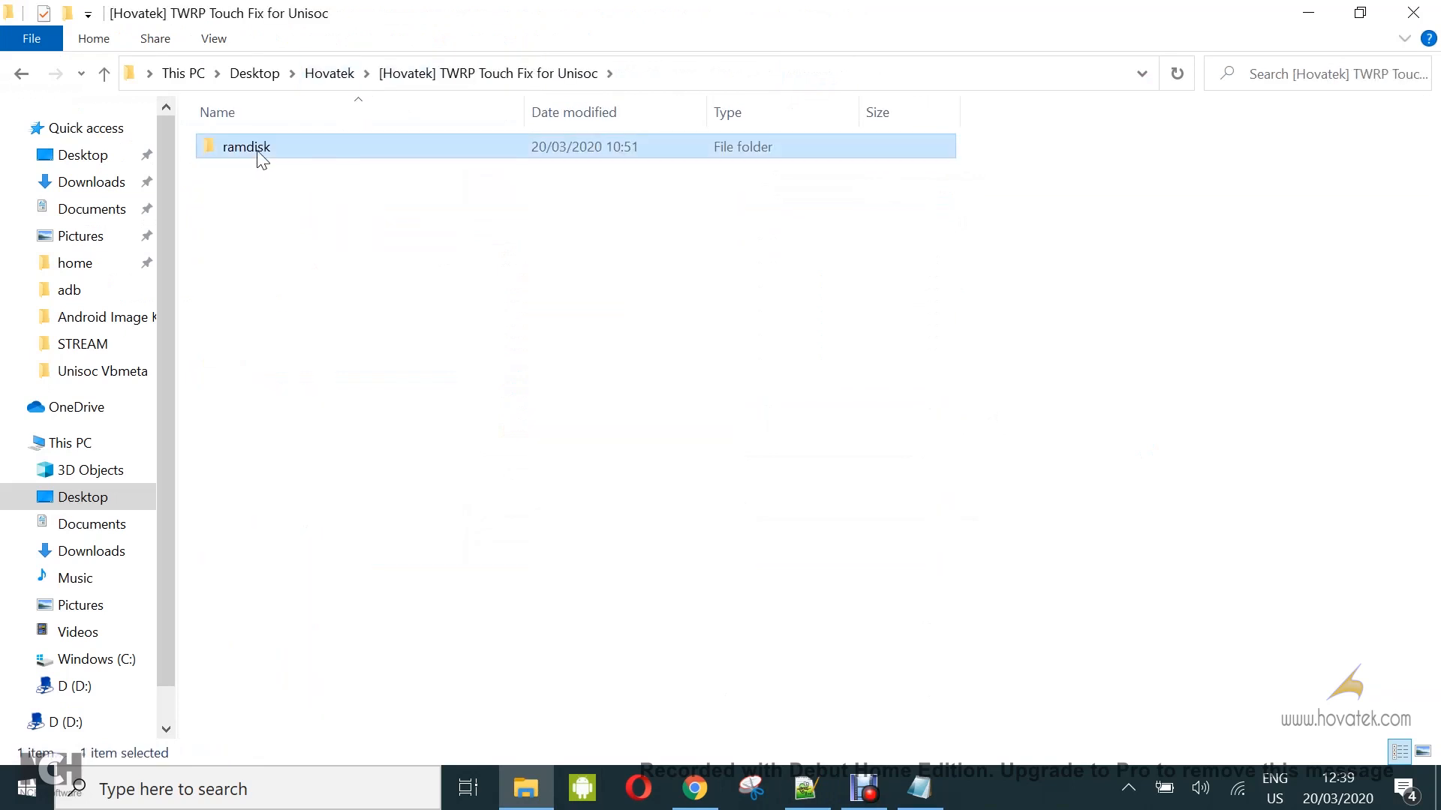
double_click(246, 146)
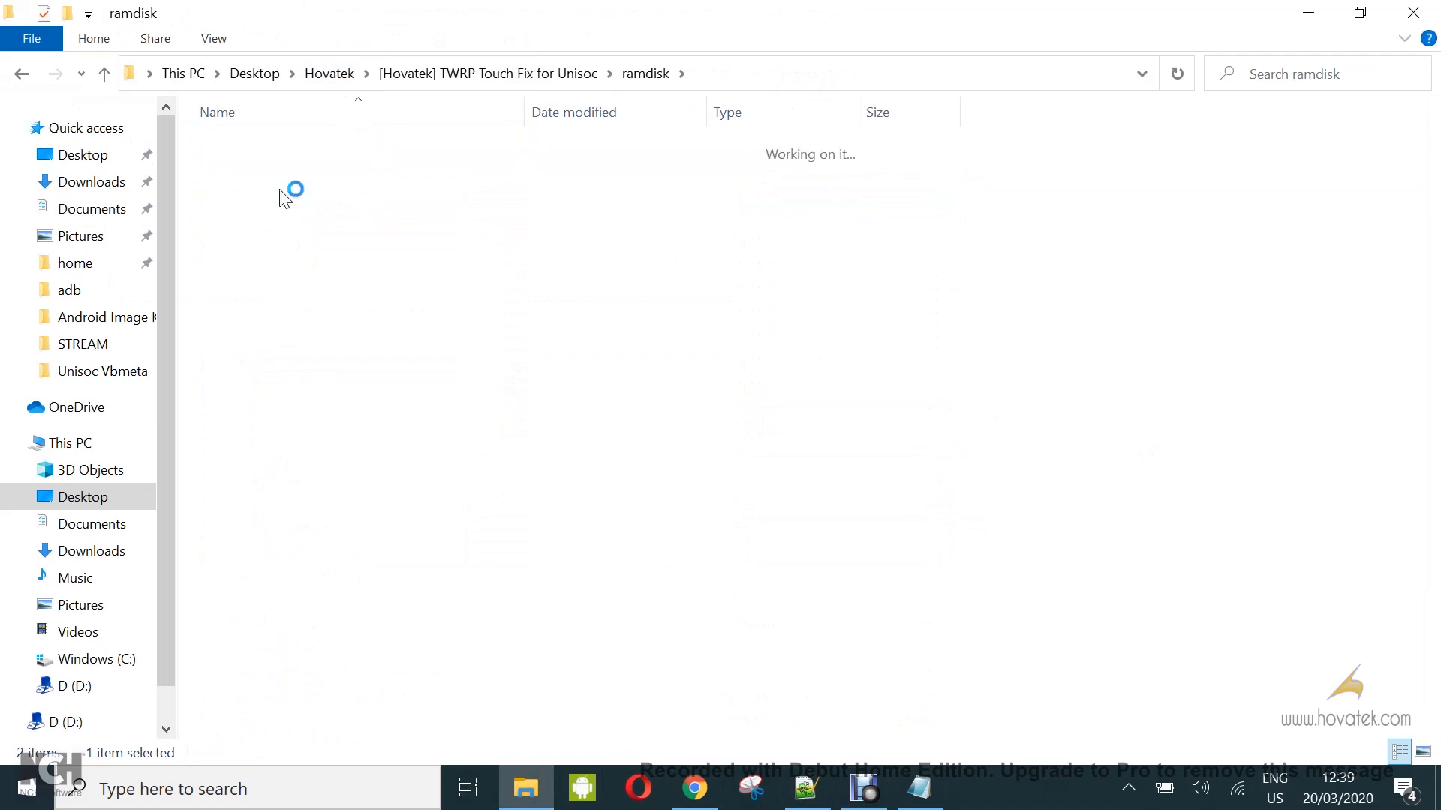
double_click(294, 188)
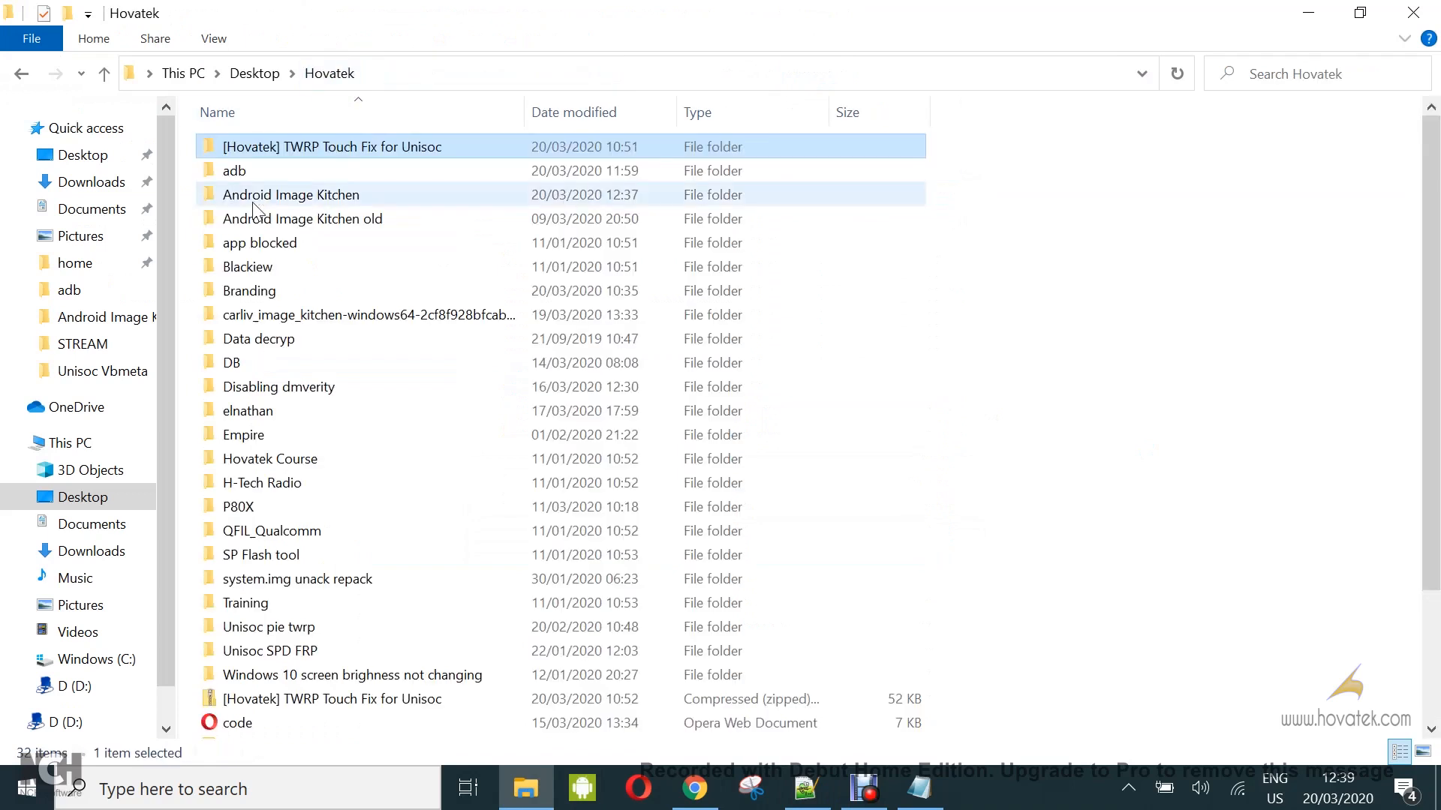
- Paste gslX680.ko and load_modules.sh into the kitchen's ramdisk\sbin and run repackimg
double_click(291, 194)
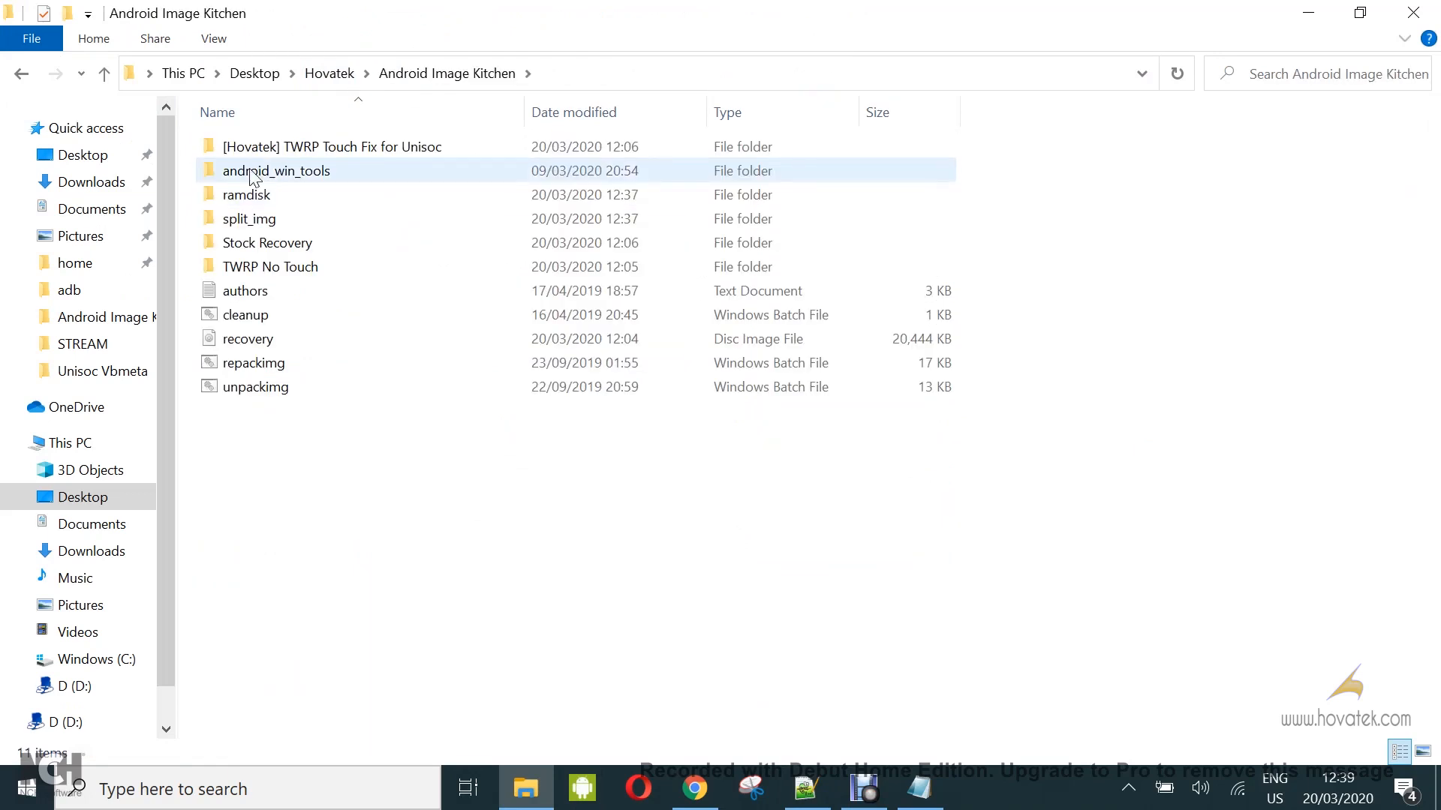
double_click(245, 193)
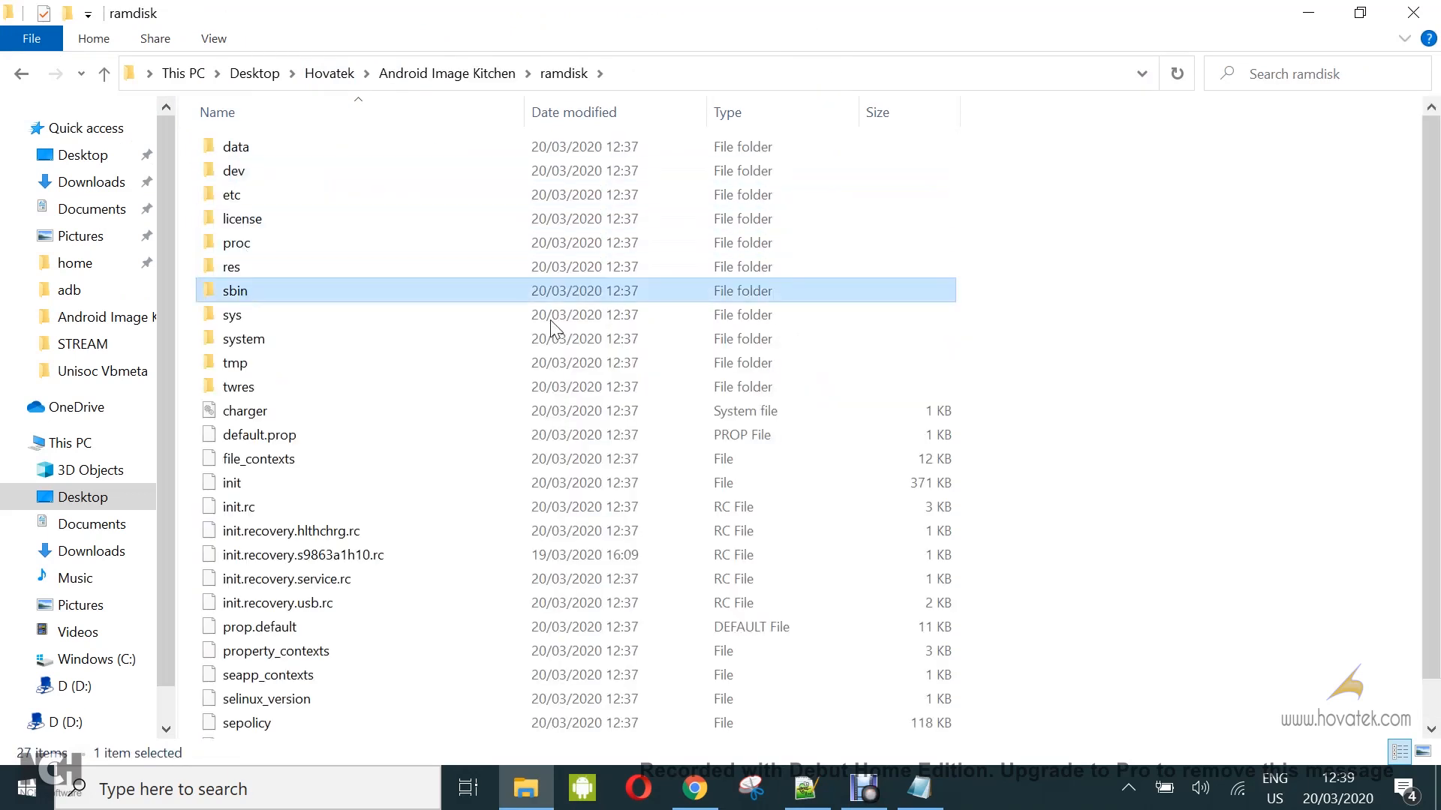
double_click(234, 290)
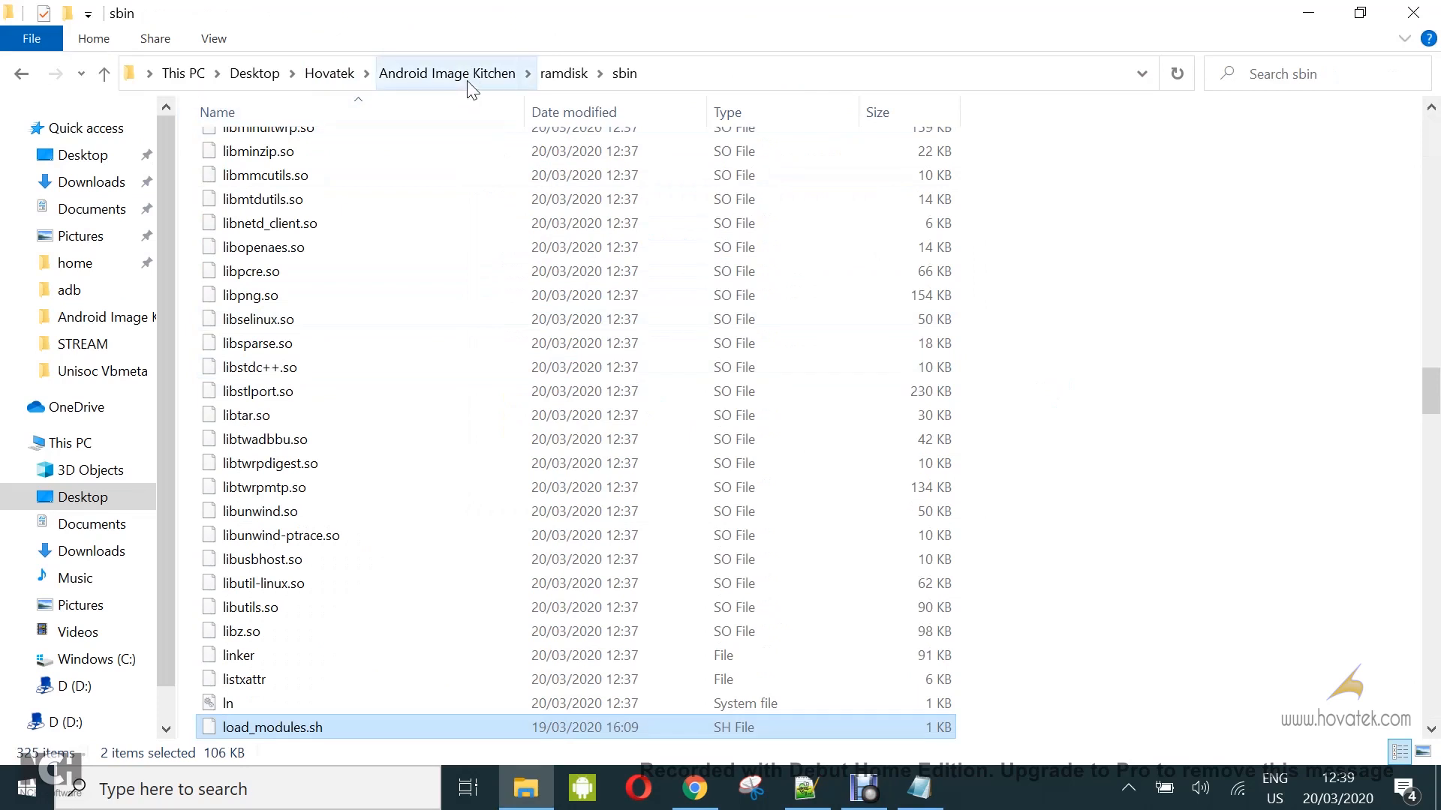
mouse_move(500, 101)
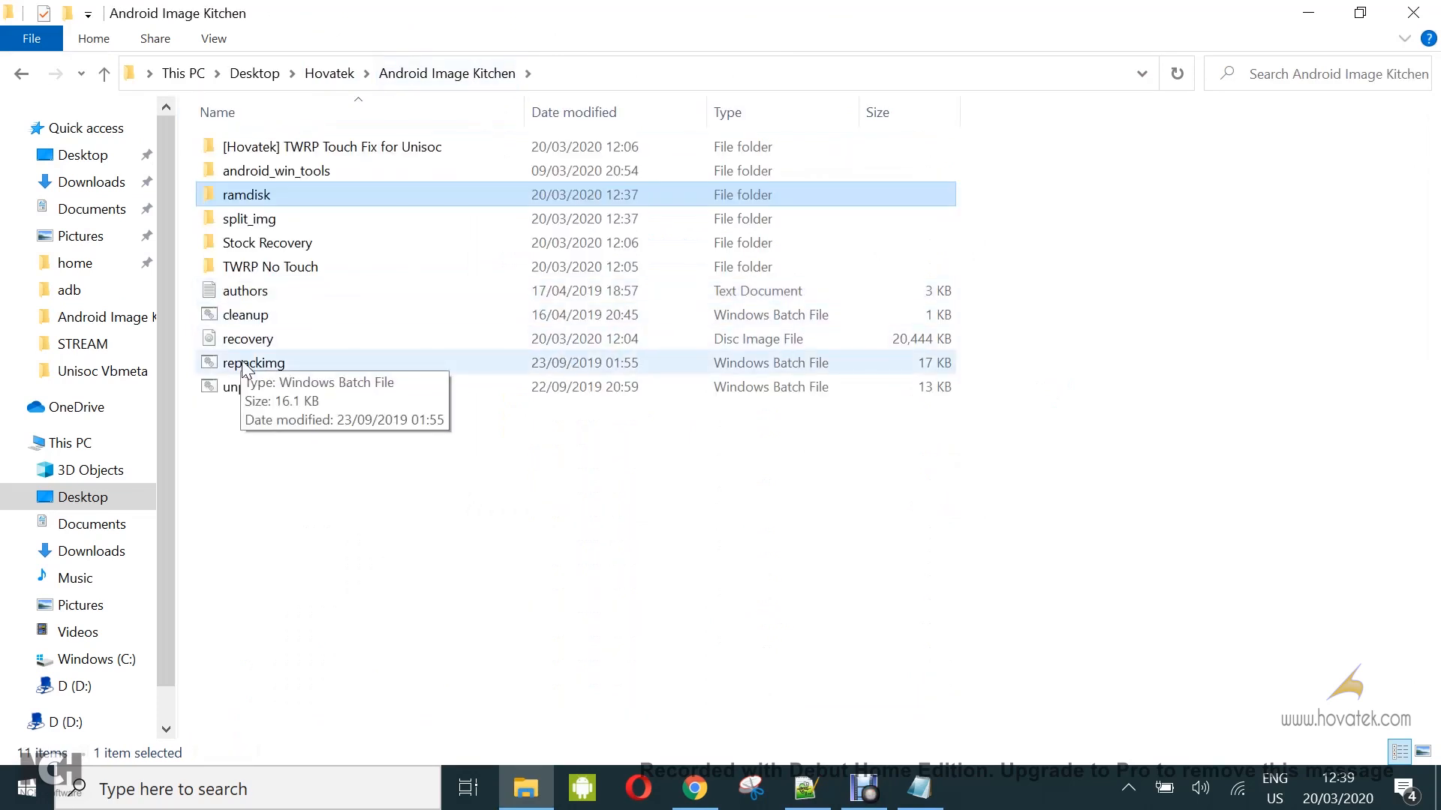
double_click(253, 362)
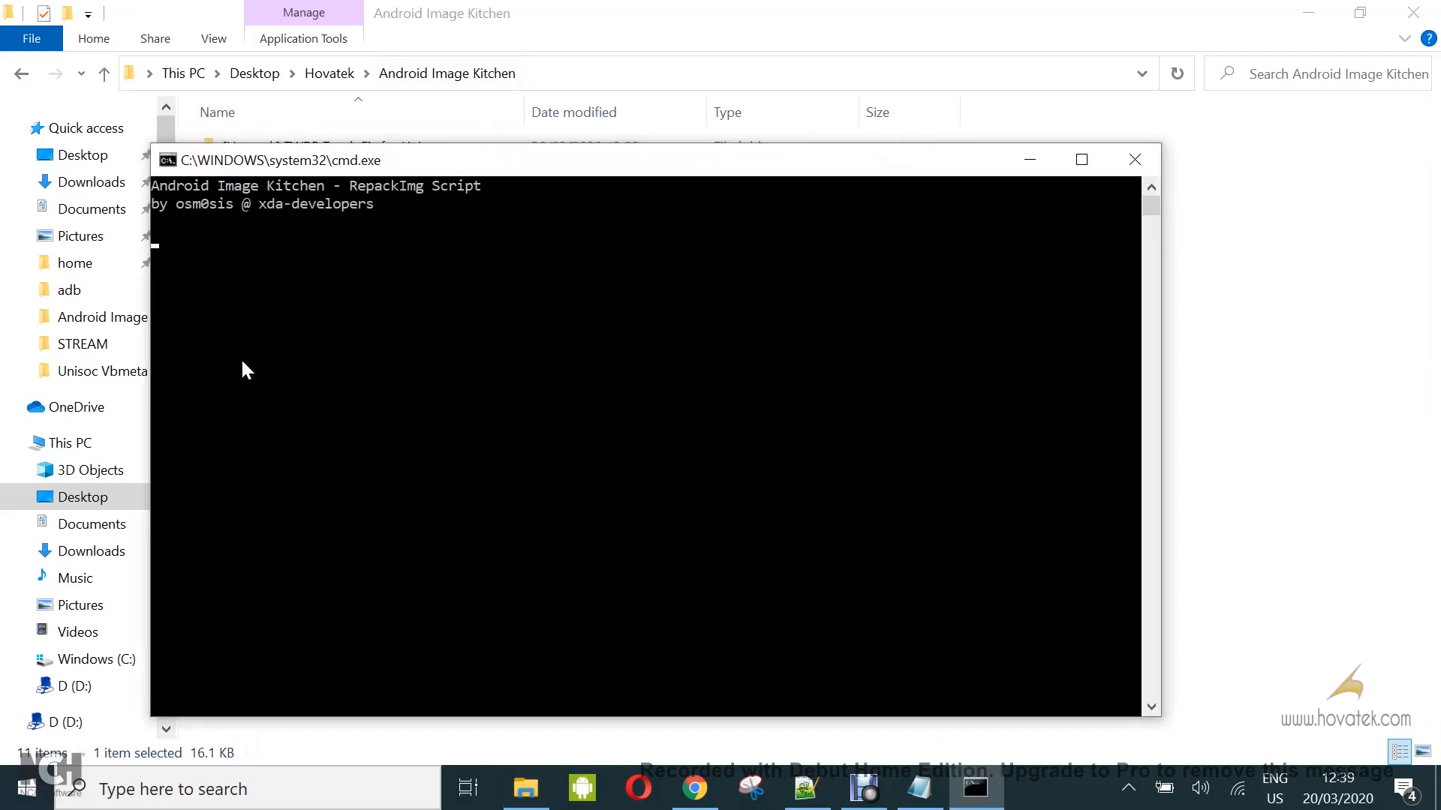